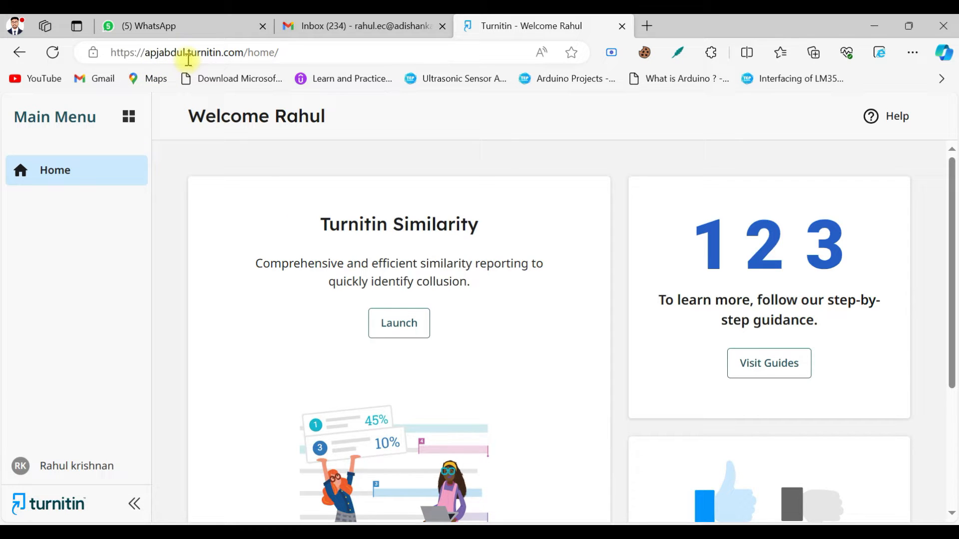
{"action": "mouse_move", "coordinate": [240, 61]}
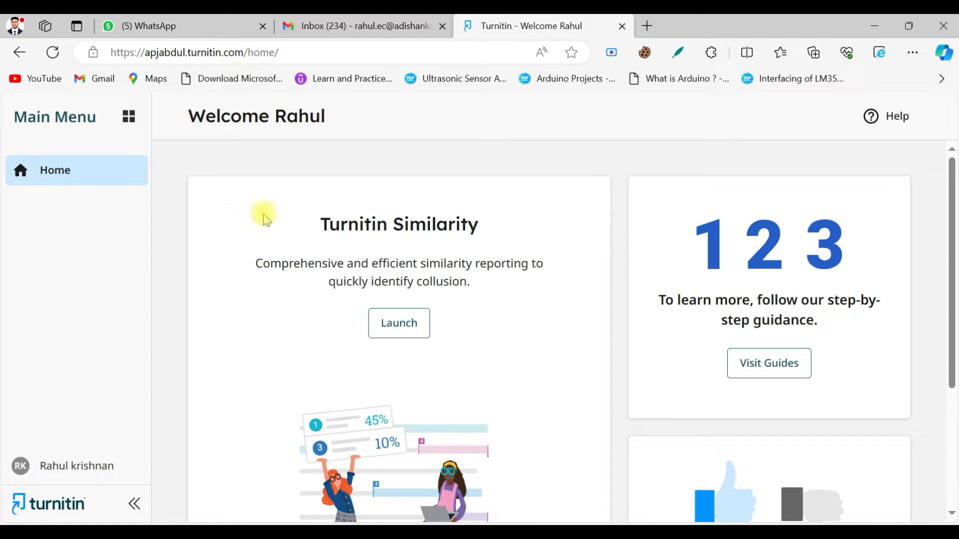
Step: Scroll the Turnitin home page and launch Turnitin Similarity to open My Files
{"action": "scroll", "scroll_direction": "down", "scroll_amount": 3}
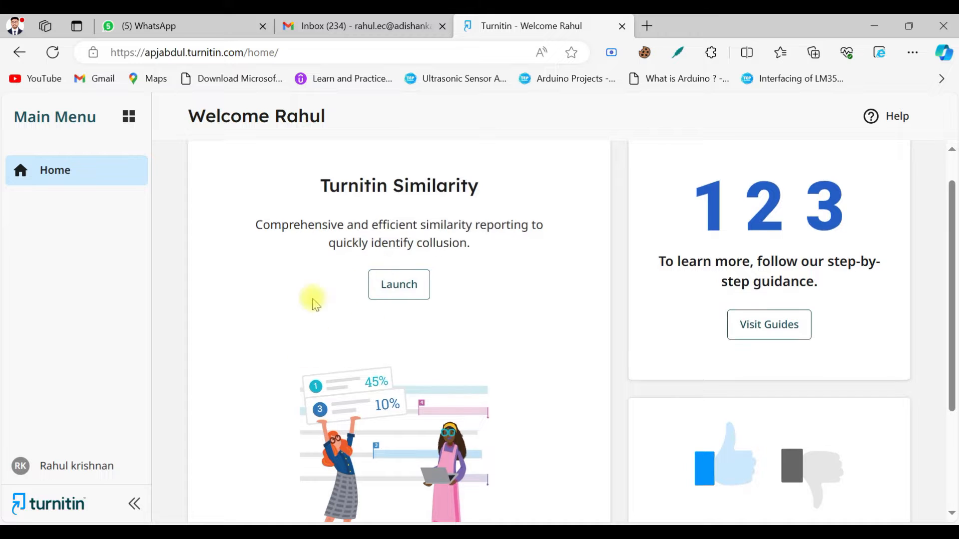
{"action": "mouse_move", "coordinate": [89, 480]}
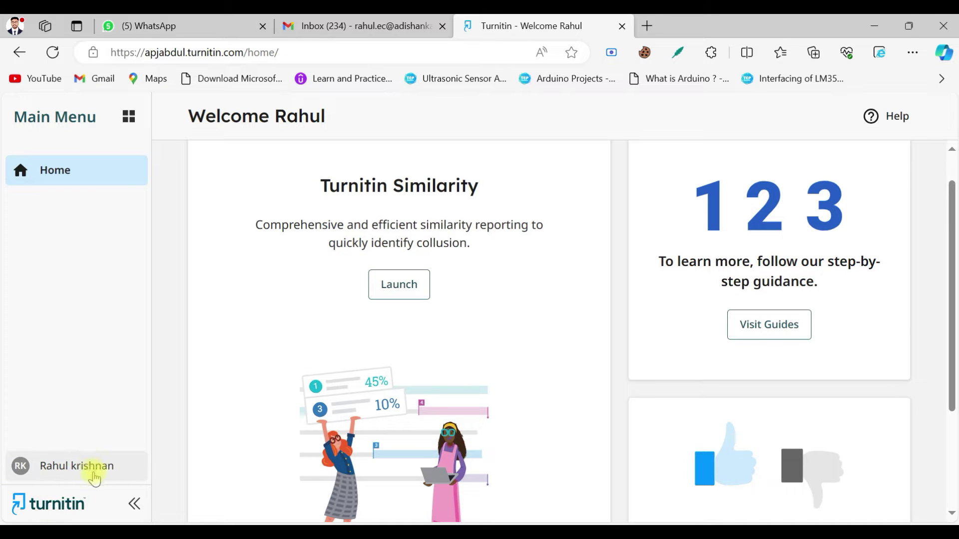
{"action": "mouse_move", "coordinate": [346, 211]}
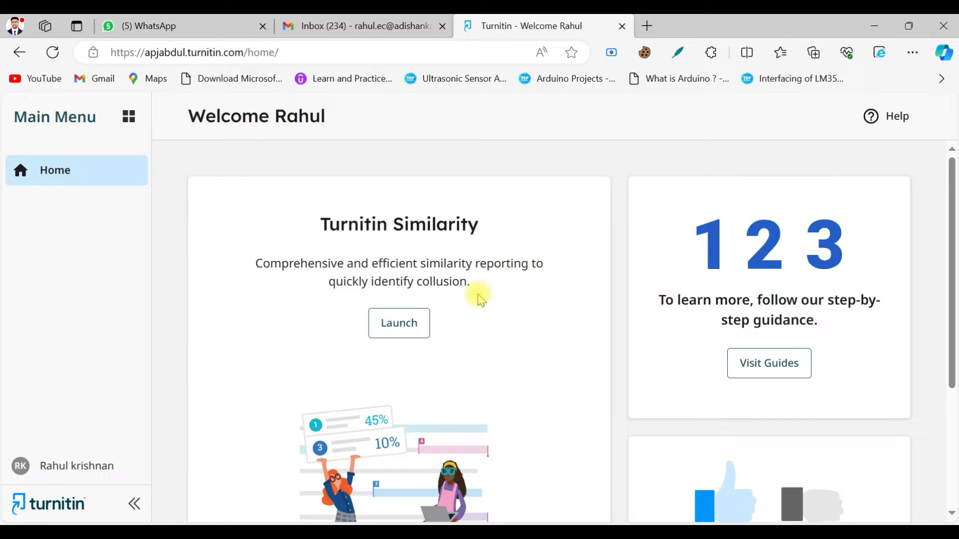
{"action": "left_click", "coordinate": [399, 323]}
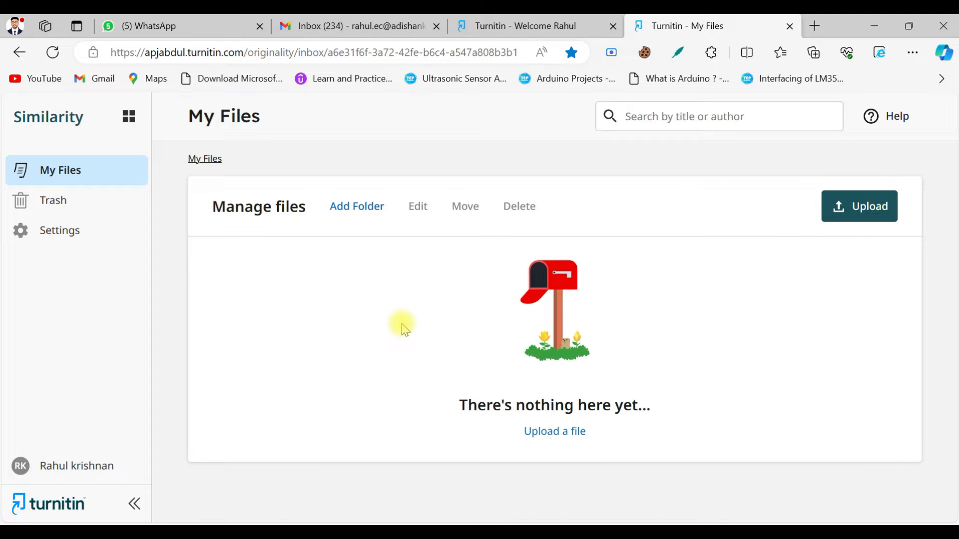
{"action": "mouse_move", "coordinate": [320, 409]}
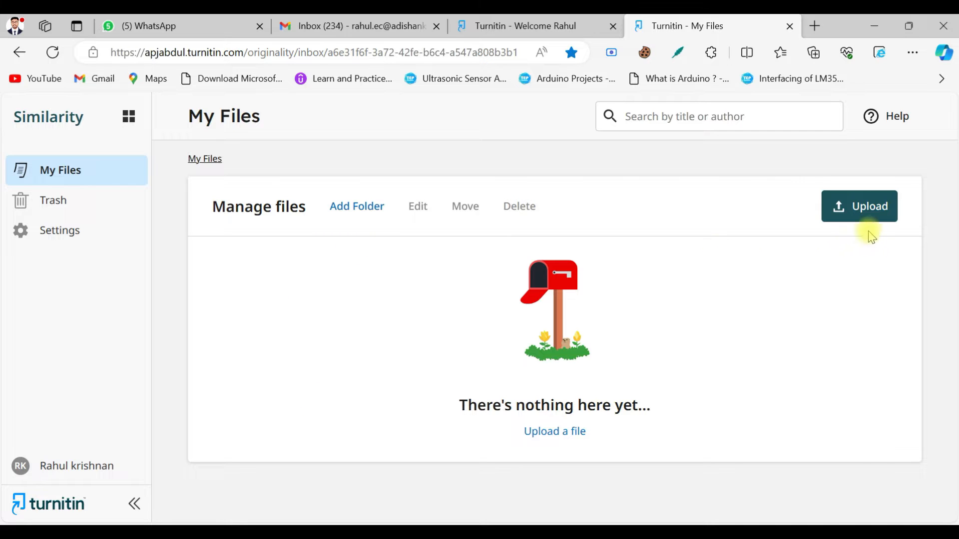
{"action": "mouse_move", "coordinate": [637, 412]}
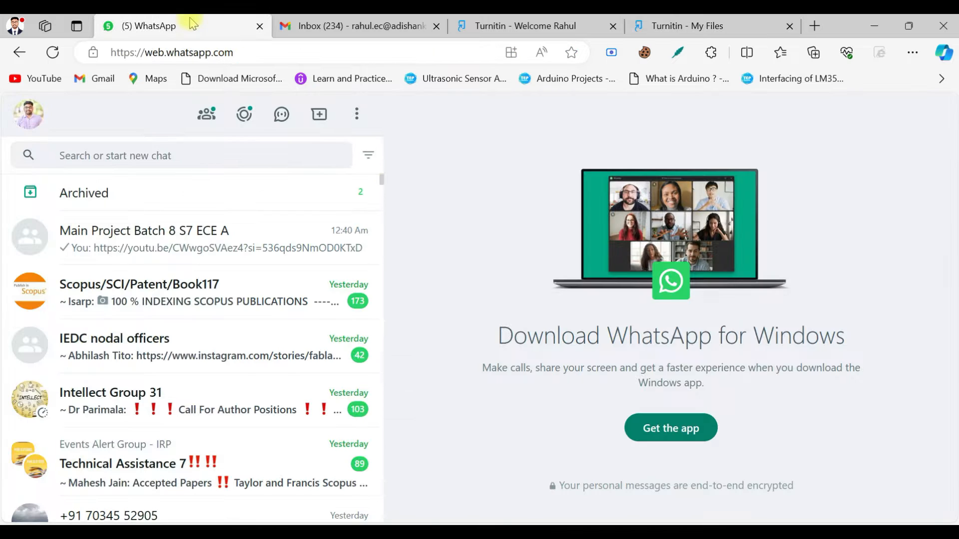
Step: Search WhatsApp for 'jaison', open that chat, and download the shared resume PDF
{"action": "left_click", "coordinate": [175, 155]}
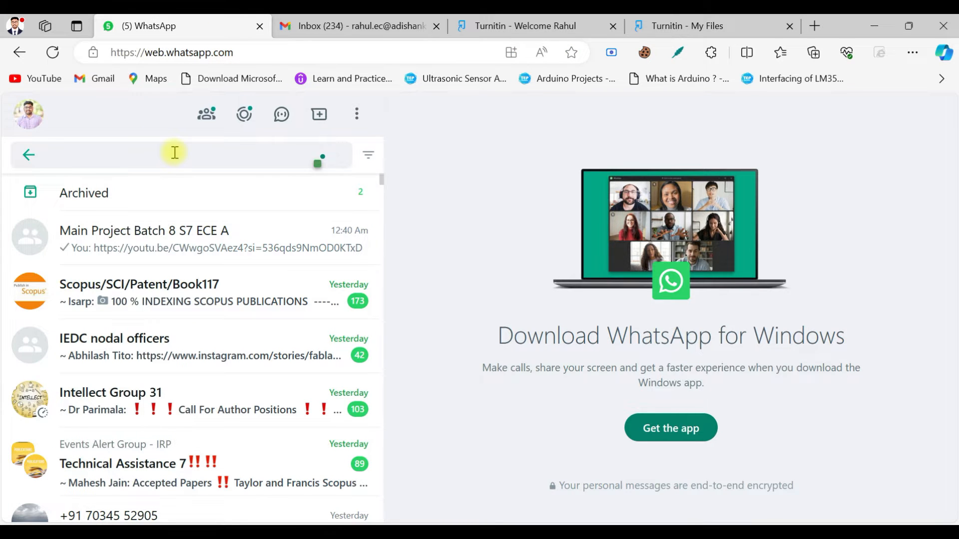
{"action": "type", "text": "jaison"}
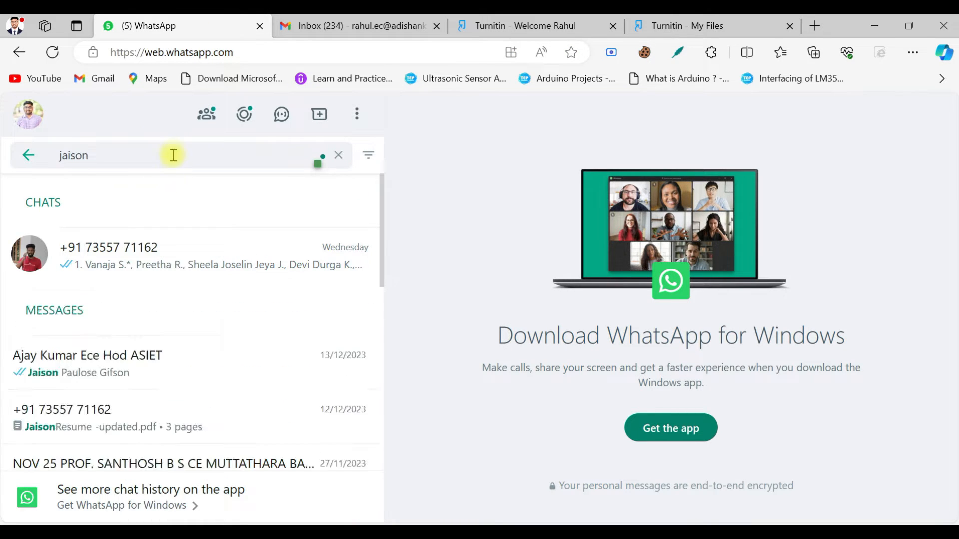
{"action": "left_click", "coordinate": [112, 256]}
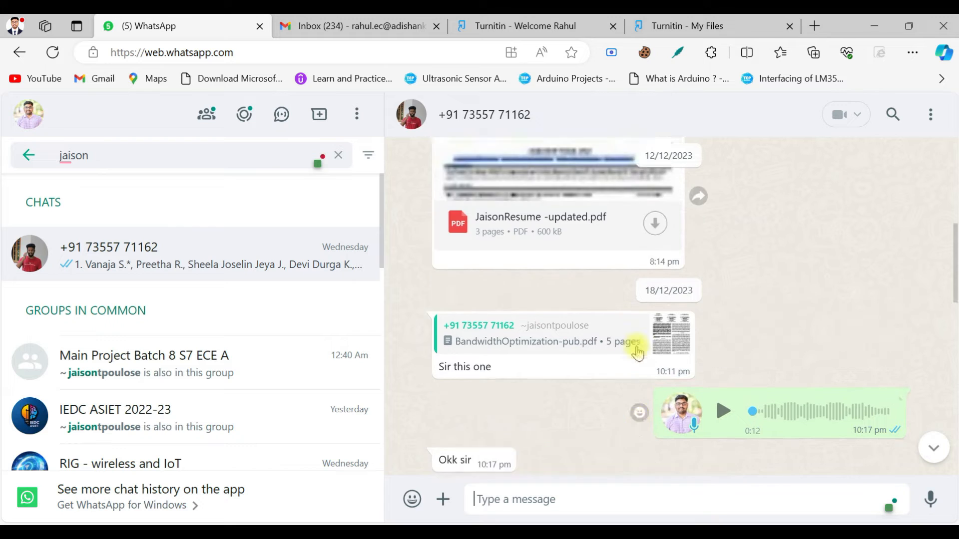
{"action": "left_click", "coordinate": [655, 223]}
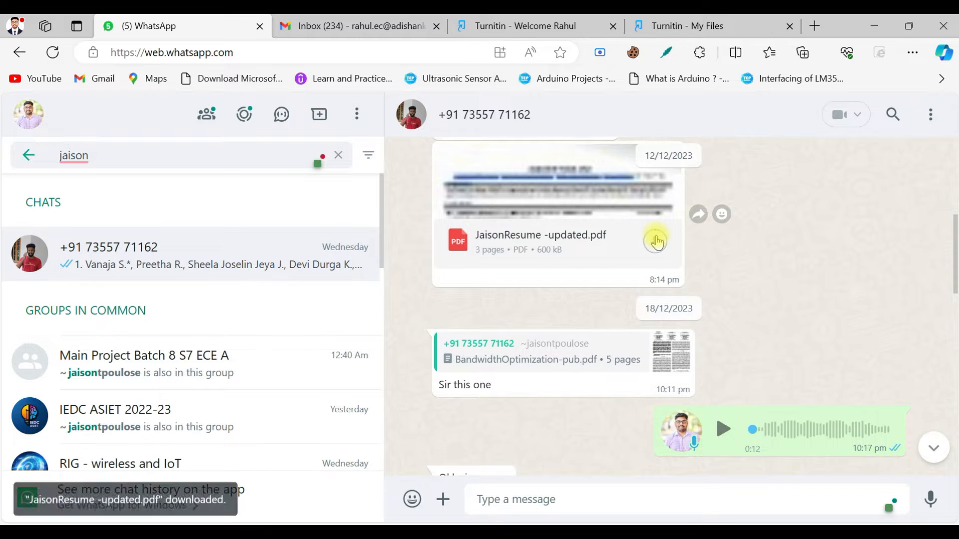
{"action": "left_click", "coordinate": [813, 53]}
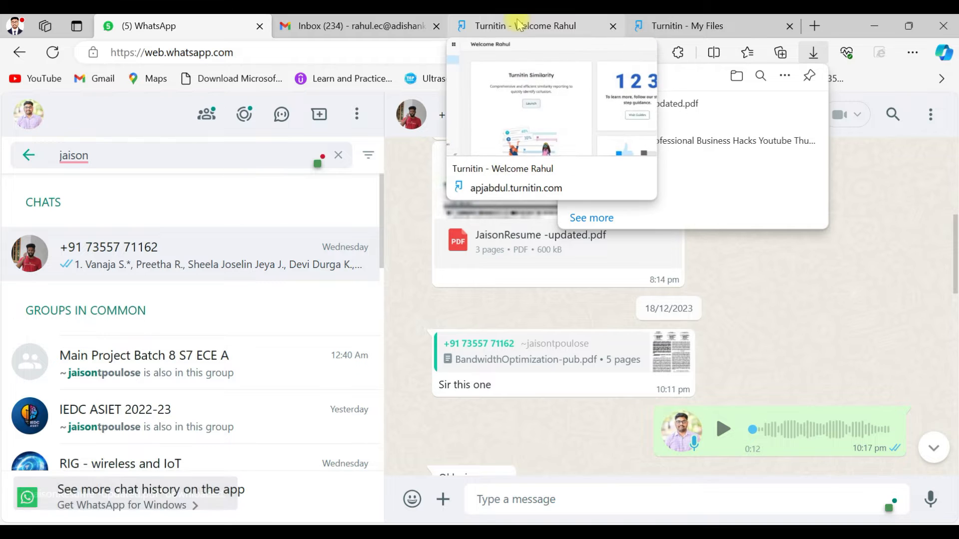
Step: Open the My Files upload form, select the downloaded resume, then remove it
{"action": "left_click", "coordinate": [524, 25]}
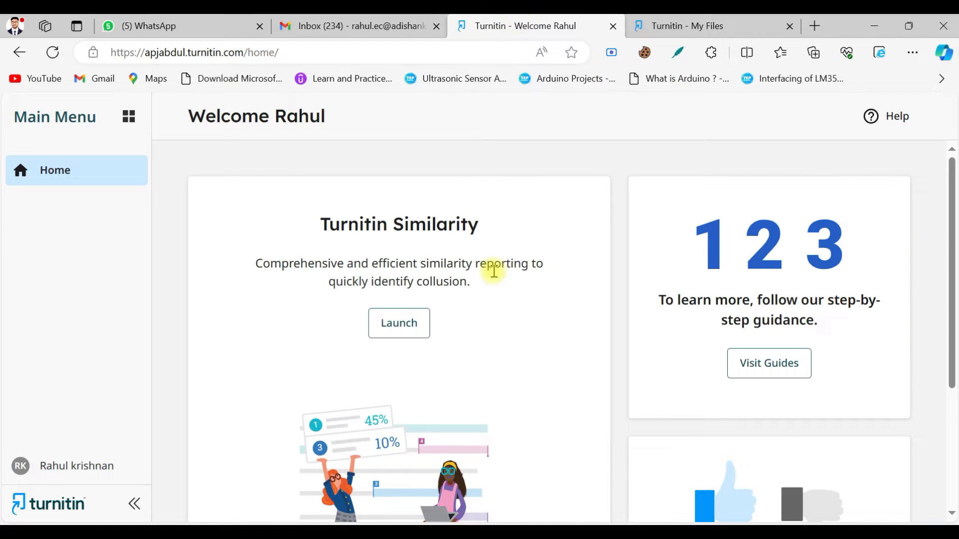
{"action": "left_click", "coordinate": [399, 323]}
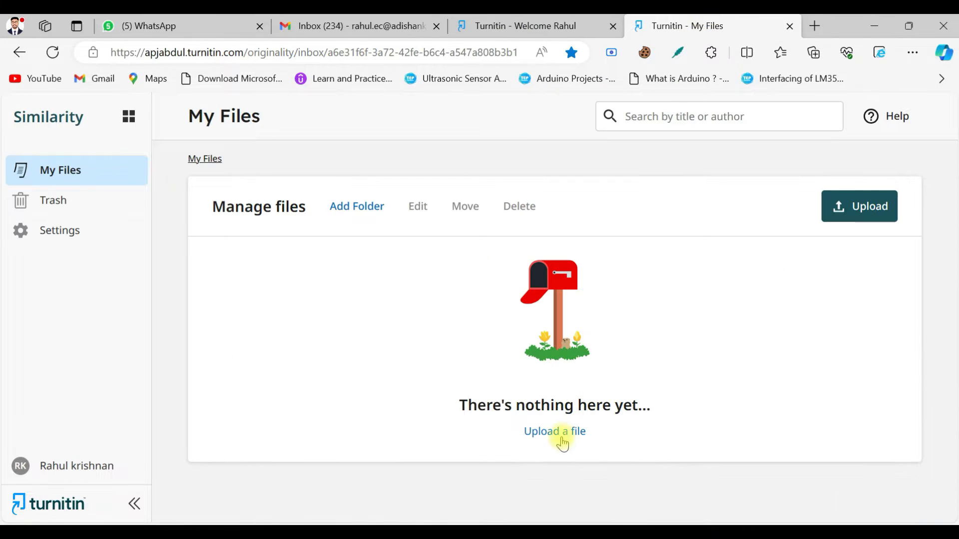
{"action": "left_click", "coordinate": [554, 431]}
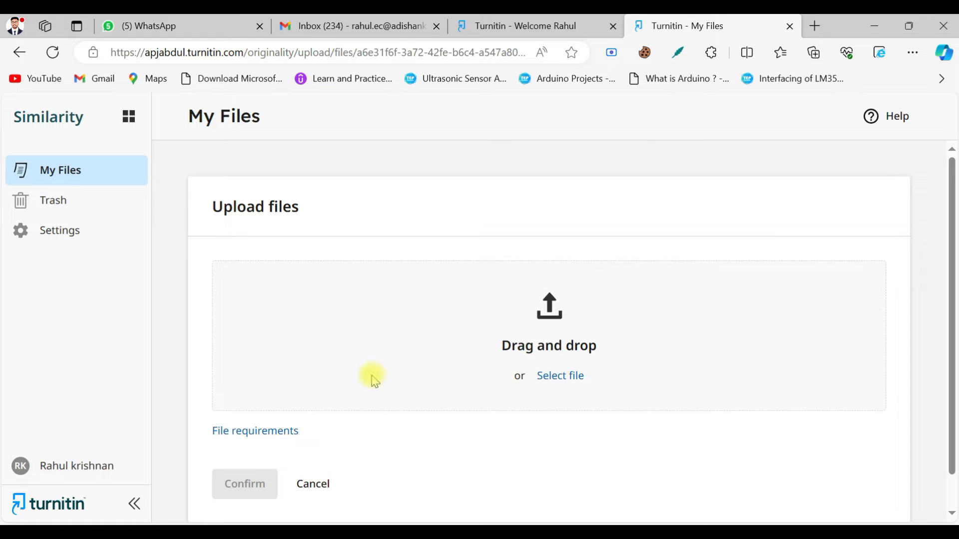
{"action": "left_click", "coordinate": [559, 375]}
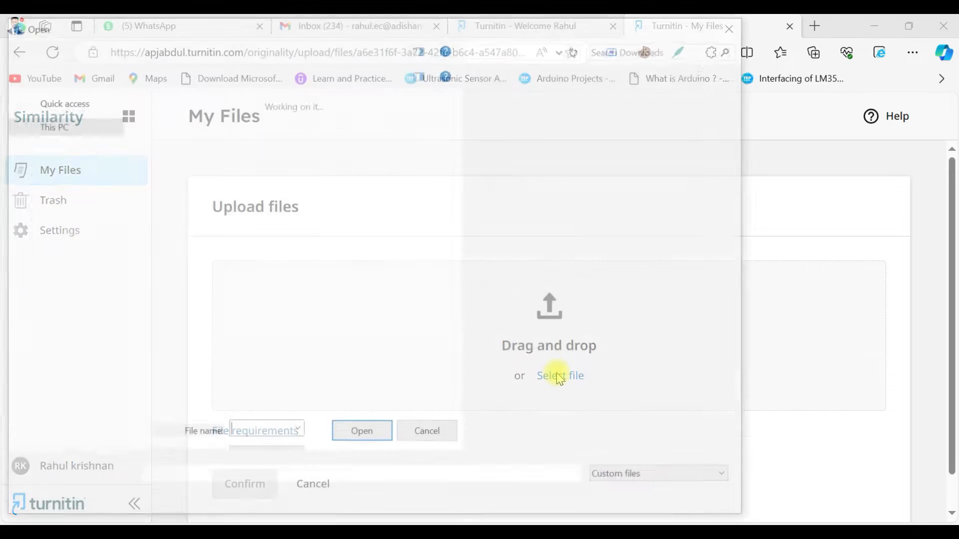
{"action": "left_click", "coordinate": [361, 430]}
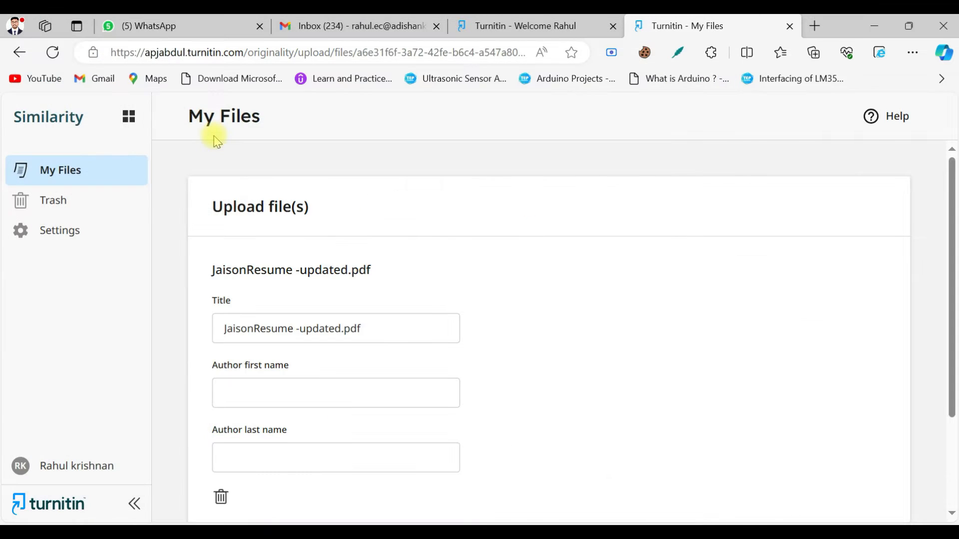
{"action": "scroll", "scroll_direction": "down", "scroll_amount": 3}
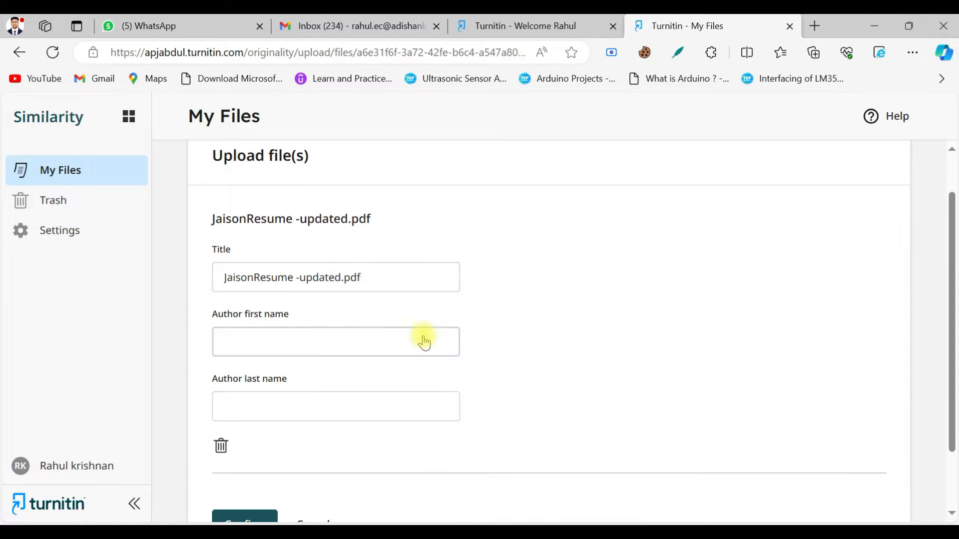
{"action": "left_click", "coordinate": [335, 277]}
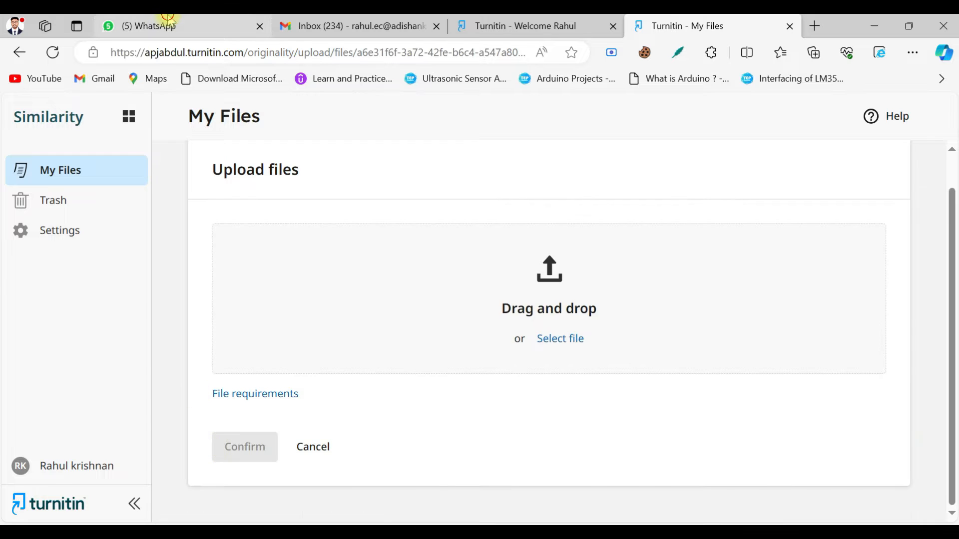
Step: Download BandwidthOptimization-pub.pdf from the WhatsApp chat and return to the Turnitin tab
{"action": "left_click", "coordinate": [155, 26]}
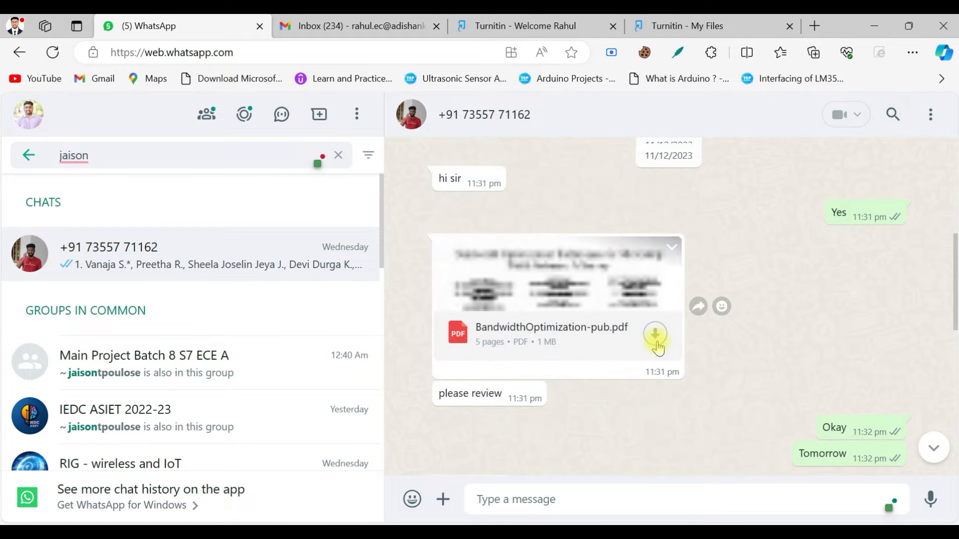
{"action": "left_click", "coordinate": [656, 335]}
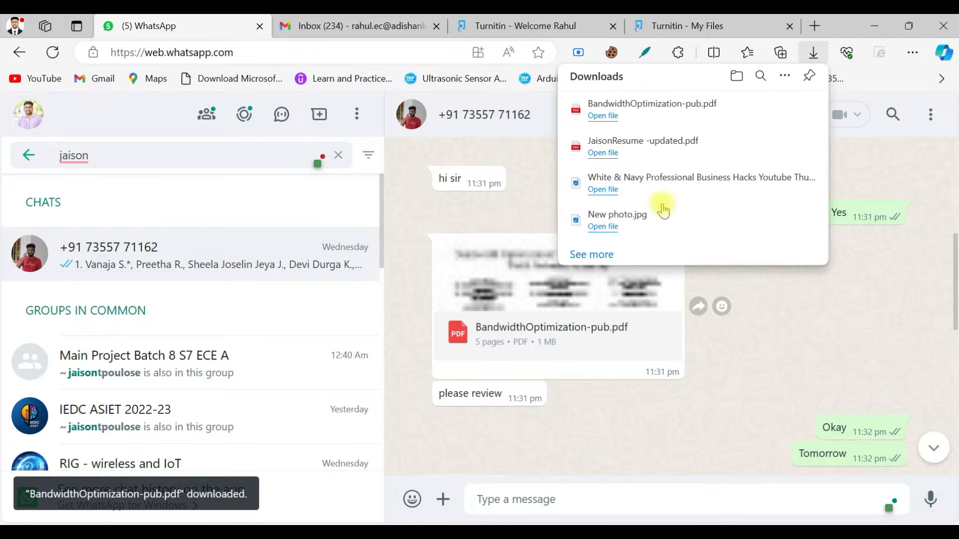
{"action": "left_click", "coordinate": [690, 25]}
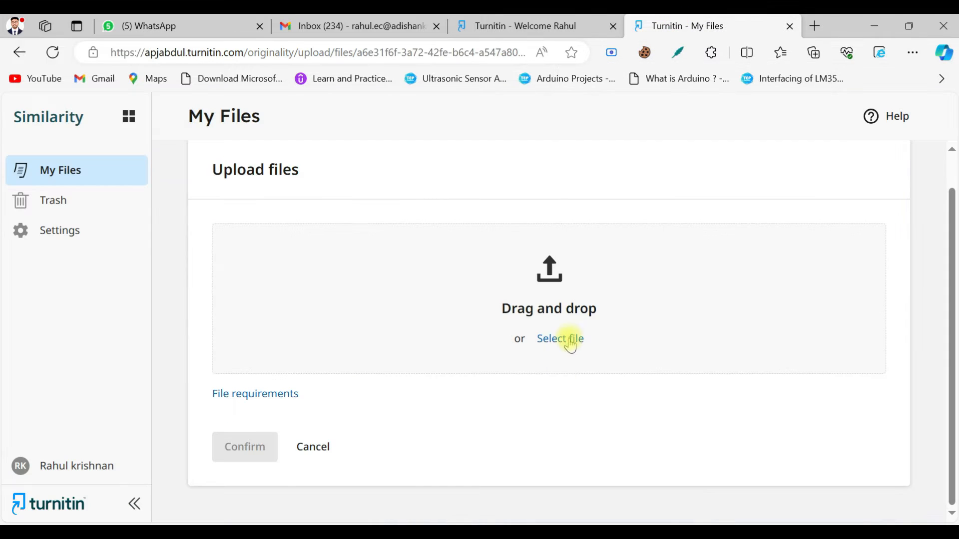
{"action": "left_click", "coordinate": [560, 339]}
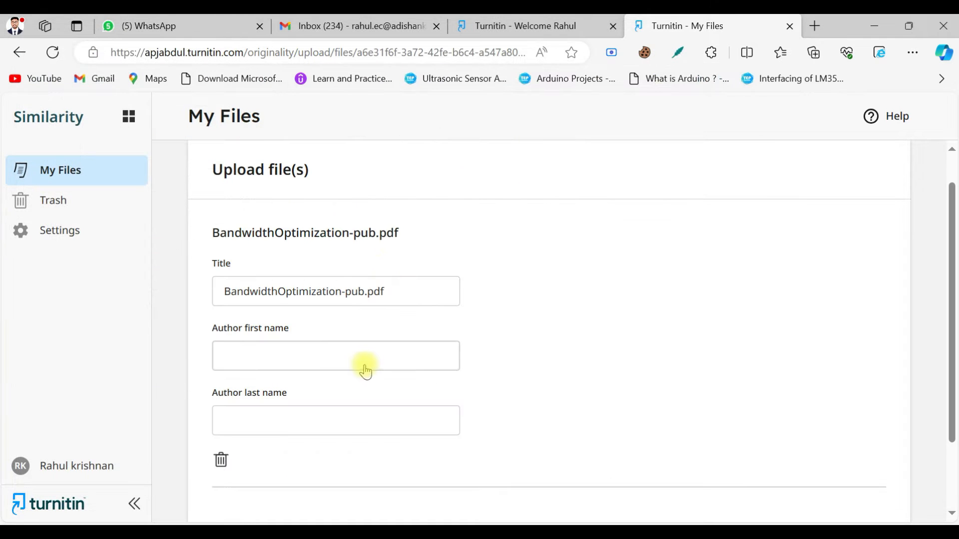
{"action": "left_click", "coordinate": [336, 356]}
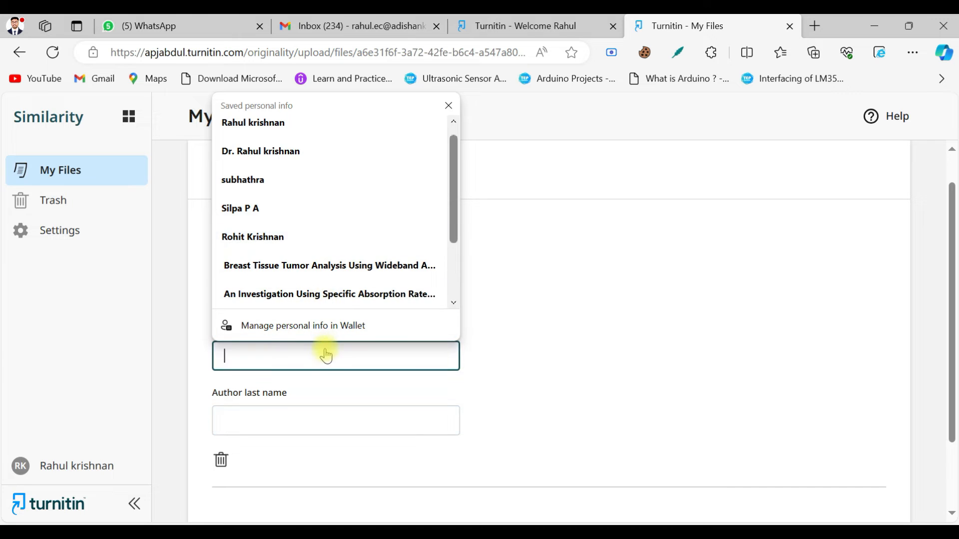
{"action": "type", "text": "rahul"}
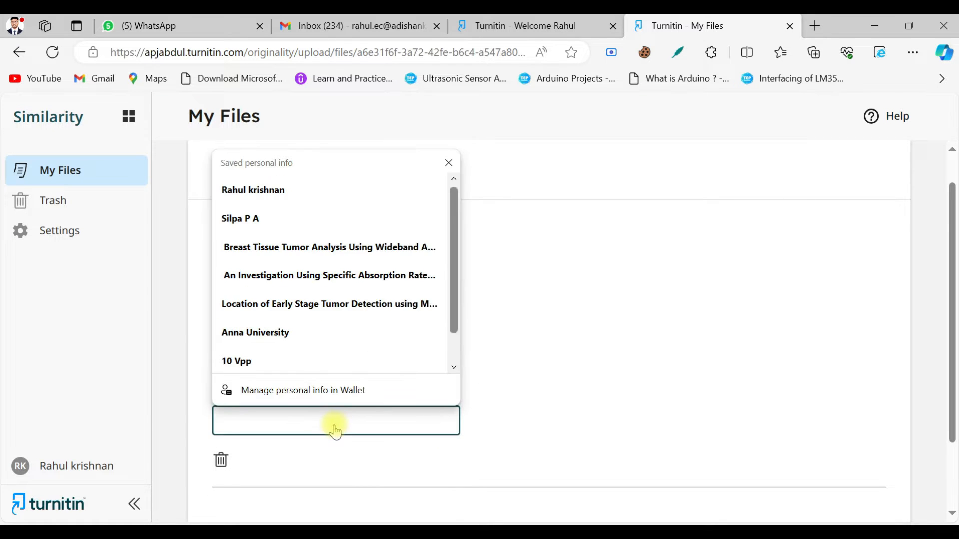
{"action": "type", "text": "krishnan"}
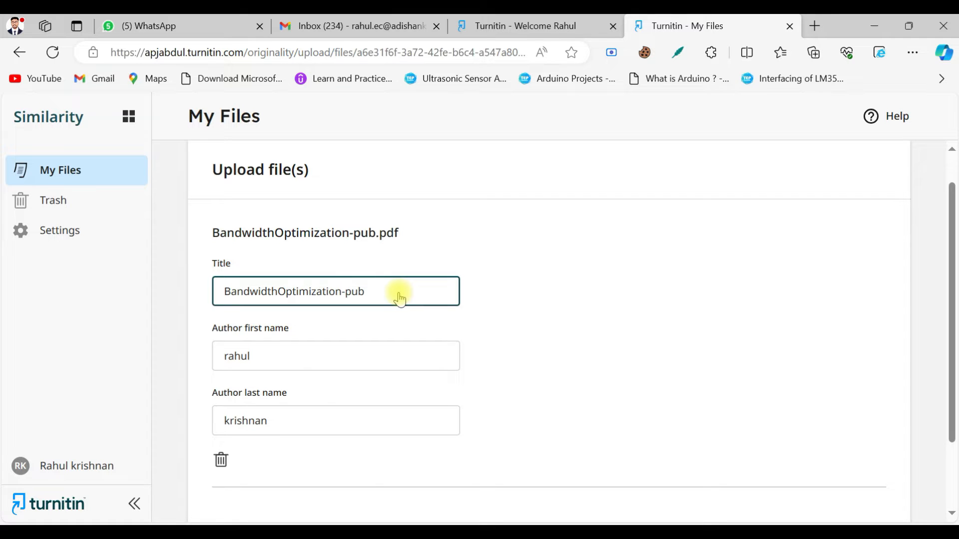
{"action": "key", "text": "Backspace"}
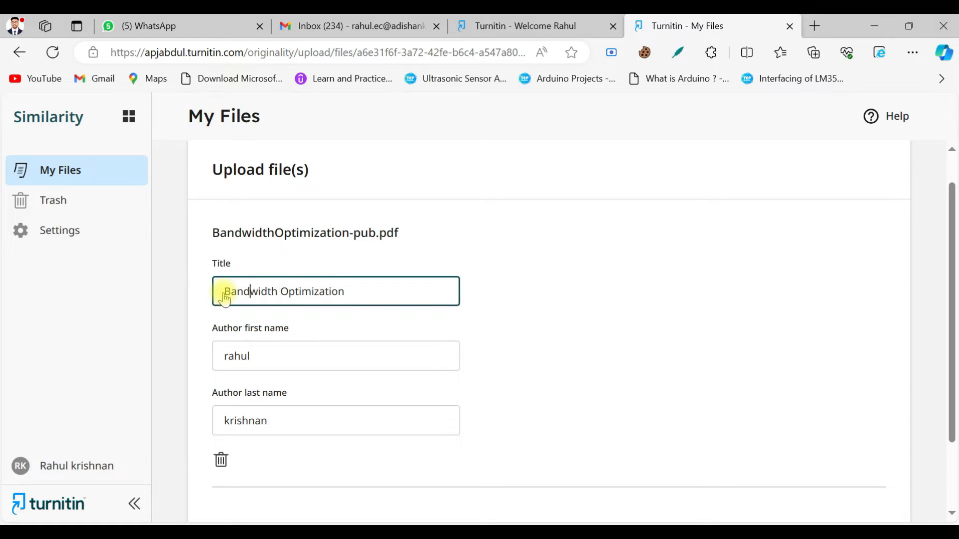
{"action": "type", "text": "Antenna"}
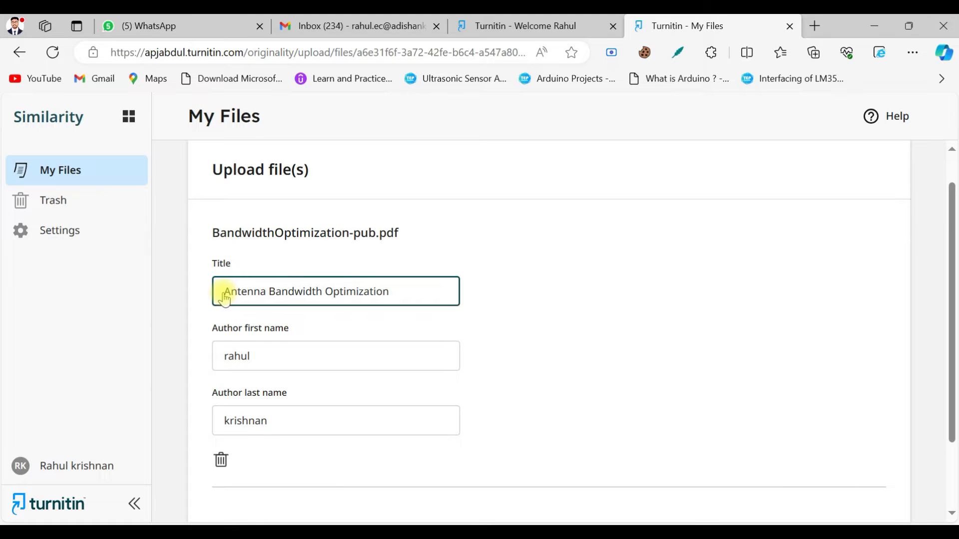
{"action": "scroll", "scroll_direction": "down", "scroll_amount": 3}
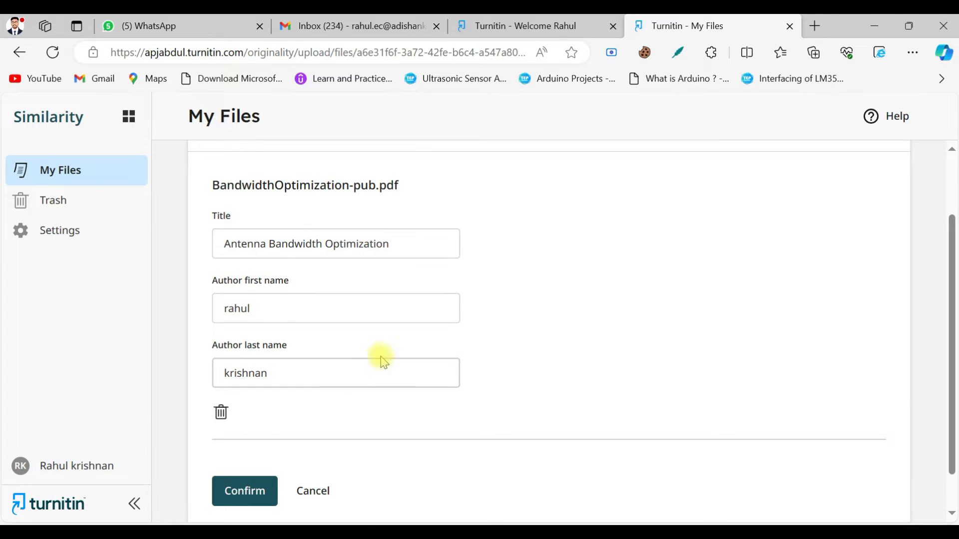
{"action": "scroll", "scroll_direction": "down", "scroll_amount": 3}
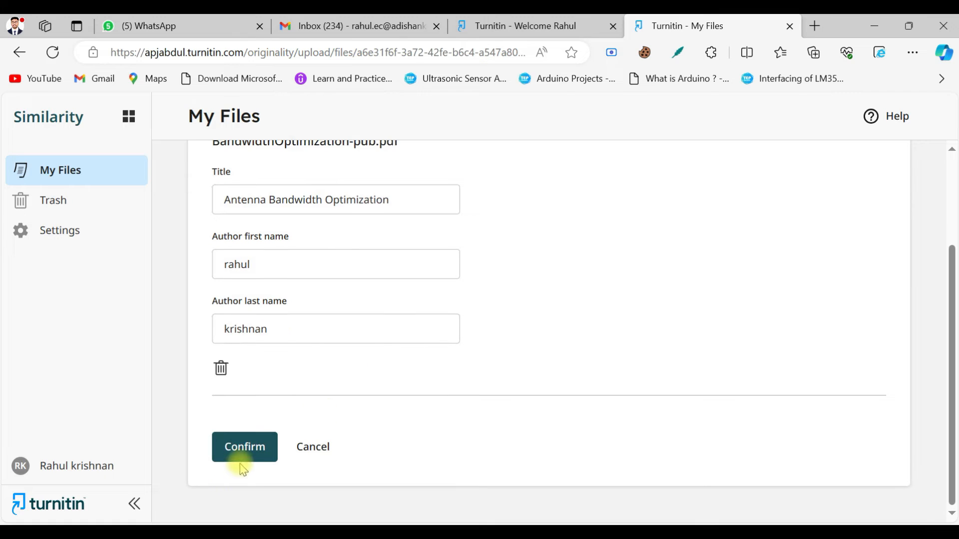
Step: Confirm the upload so Antenna Bandwidth Optimization appears processing in My Files
{"action": "left_click", "coordinate": [244, 446]}
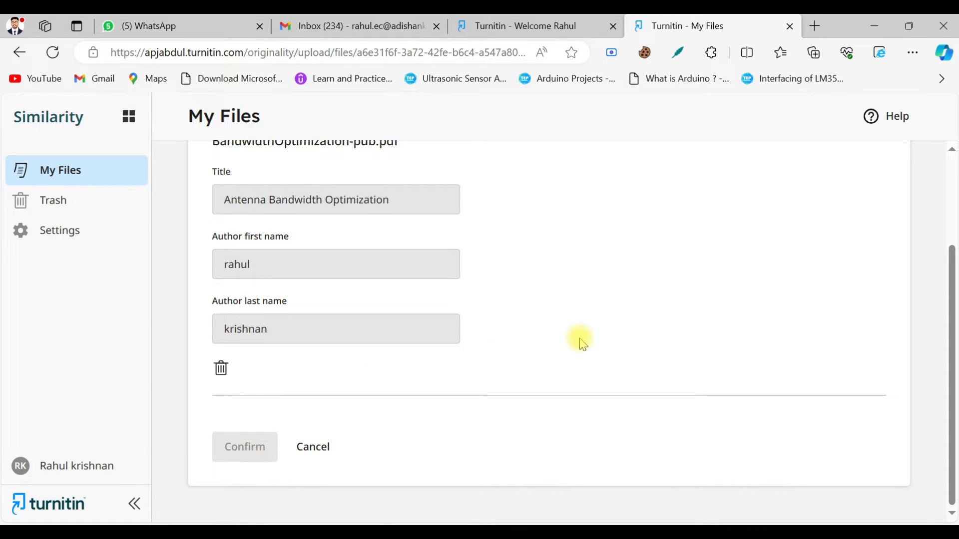
{"action": "left_click", "coordinate": [244, 447]}
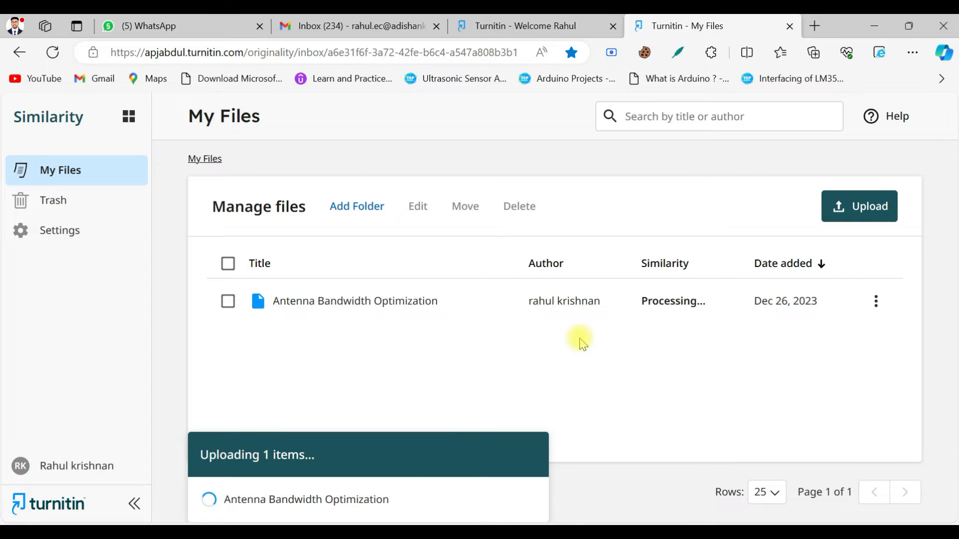
{"action": "mouse_move", "coordinate": [679, 340]}
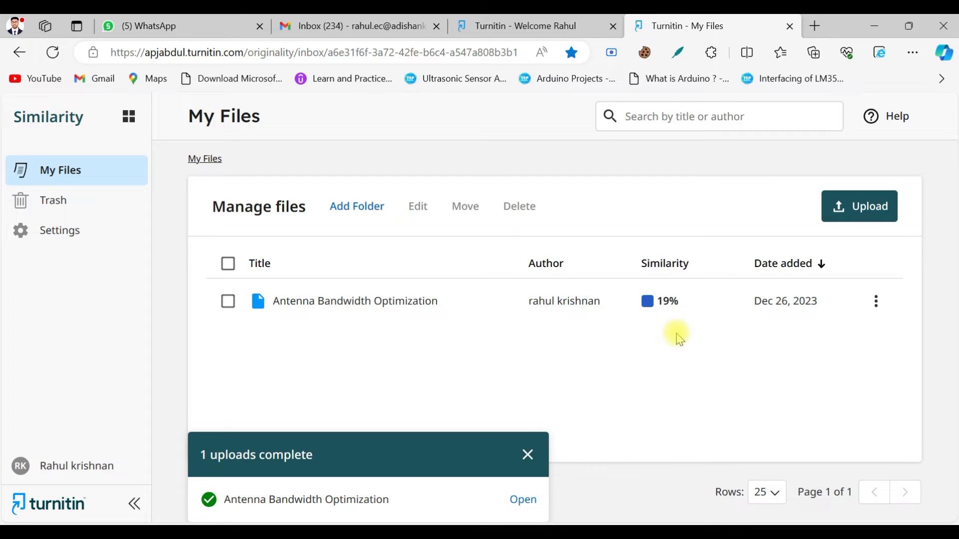
{"action": "mouse_move", "coordinate": [648, 328]}
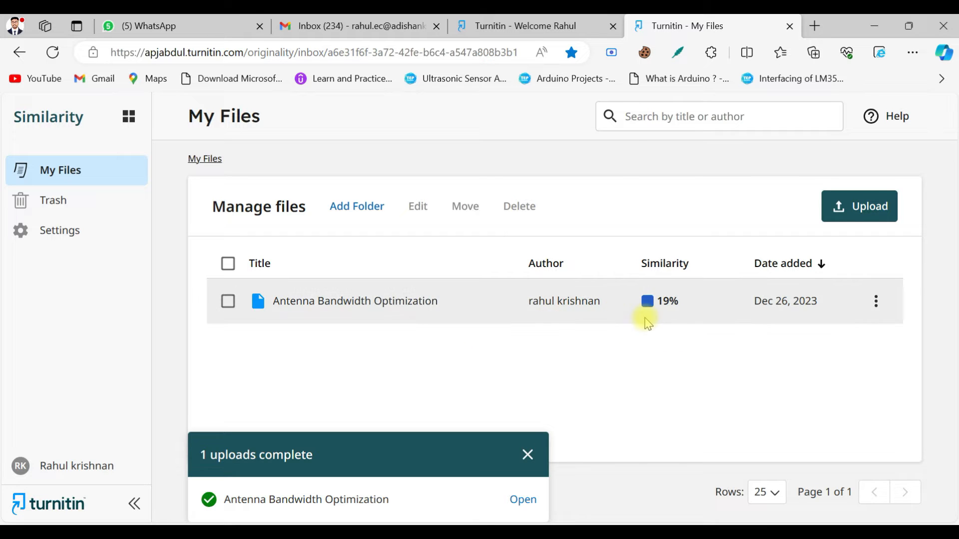
{"action": "mouse_move", "coordinate": [658, 285]}
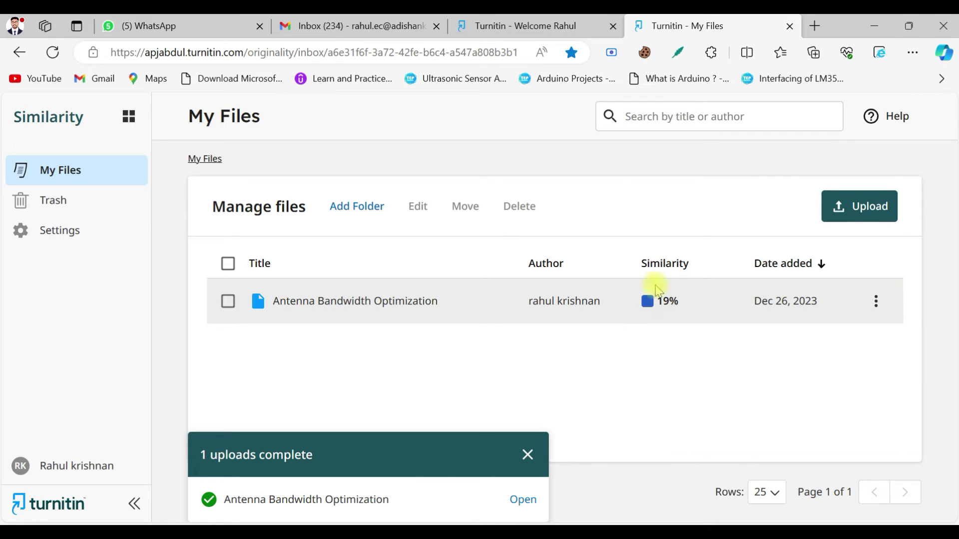
{"action": "mouse_move", "coordinate": [676, 315]}
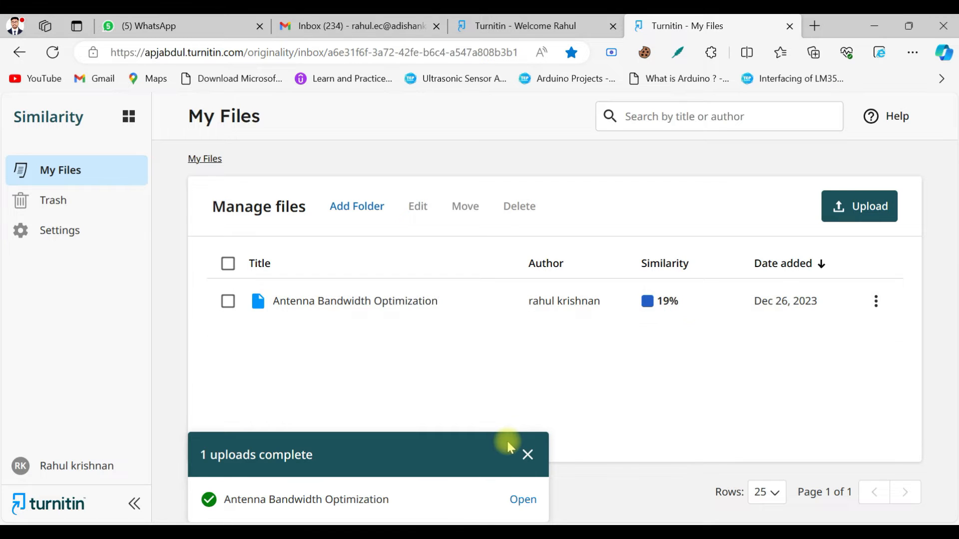
Step: Open the 19% similarity report, dismissing the upload notice, intro popups and download dialog
{"action": "left_click", "coordinate": [527, 454]}
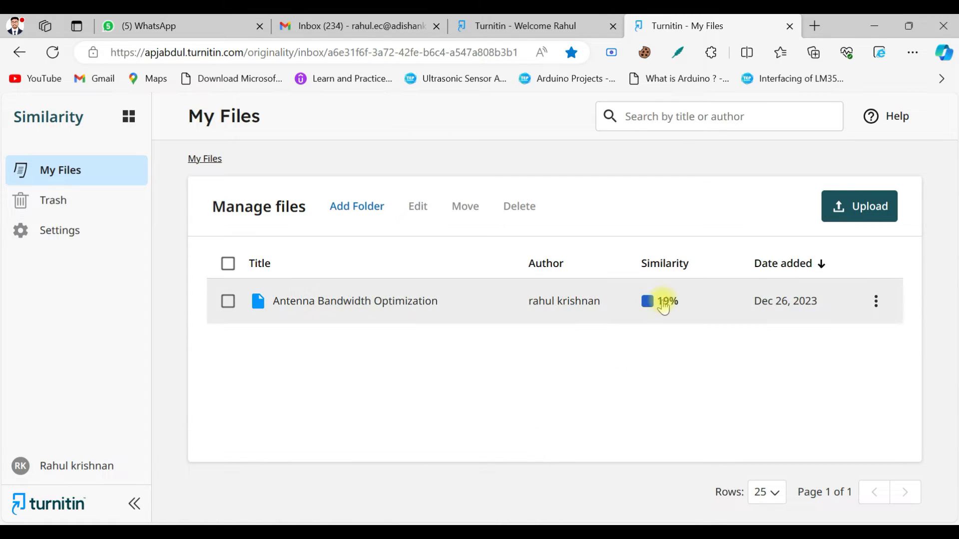
{"action": "left_click", "coordinate": [663, 302]}
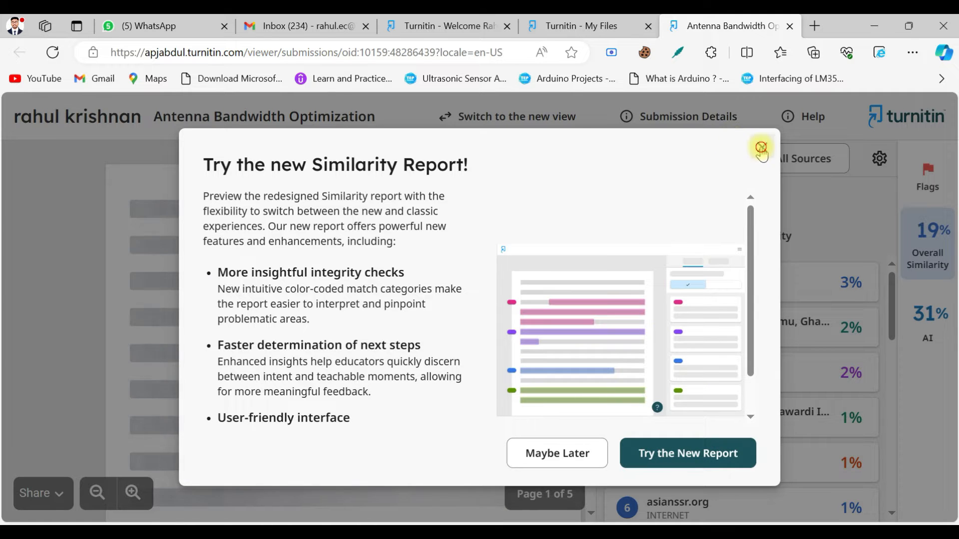
{"action": "left_click", "coordinate": [761, 147]}
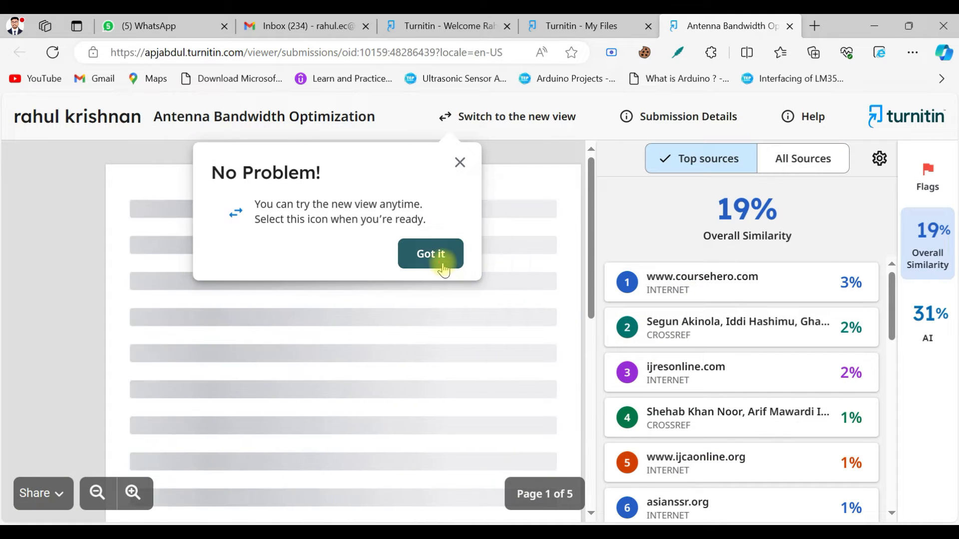
{"action": "left_click", "coordinate": [430, 254]}
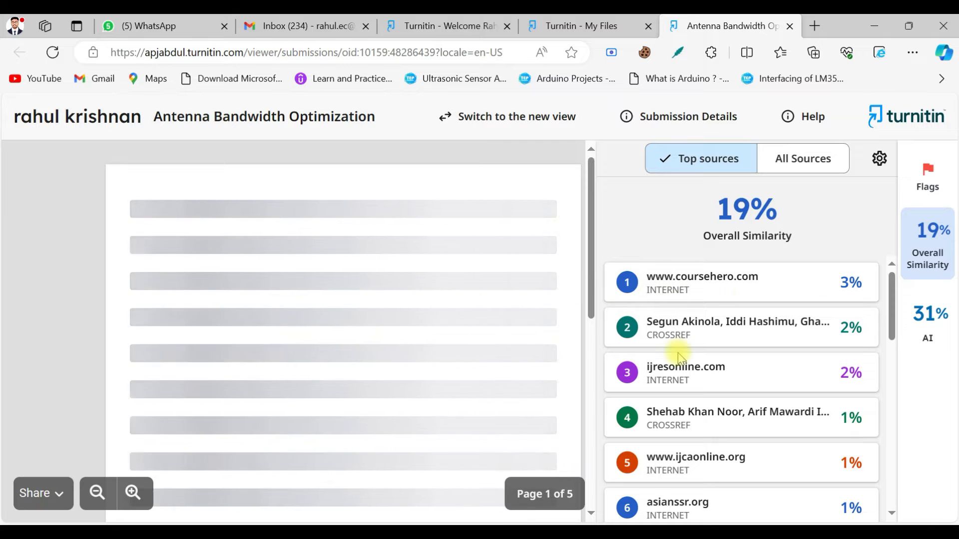
{"action": "mouse_move", "coordinate": [716, 397]}
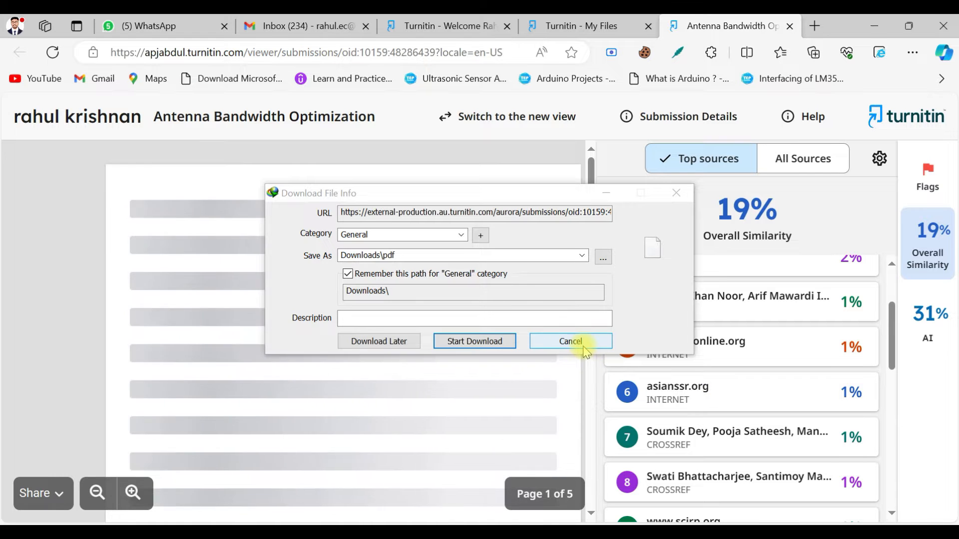
{"action": "left_click", "coordinate": [570, 341]}
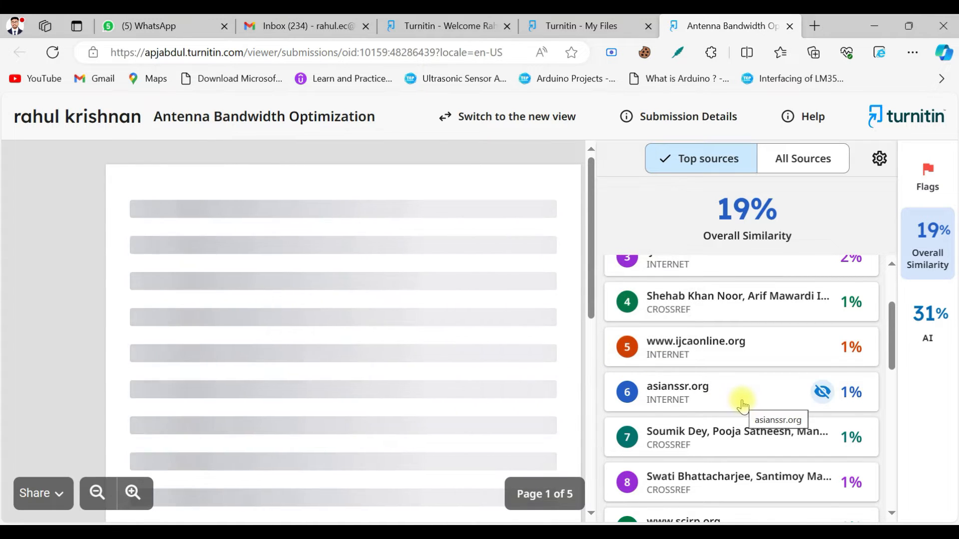
{"action": "scroll", "scroll_direction": "down", "scroll_amount": 3}
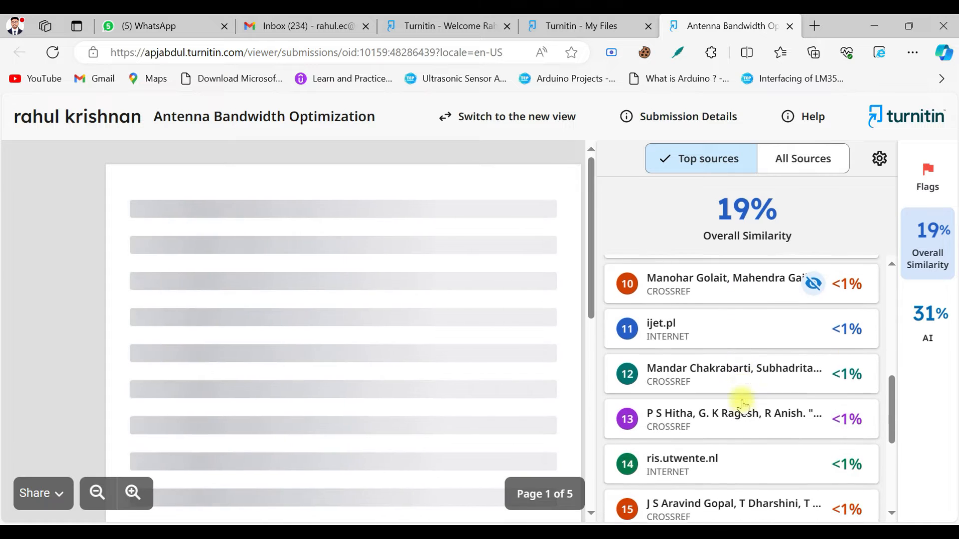
{"action": "left_click", "coordinate": [741, 419]}
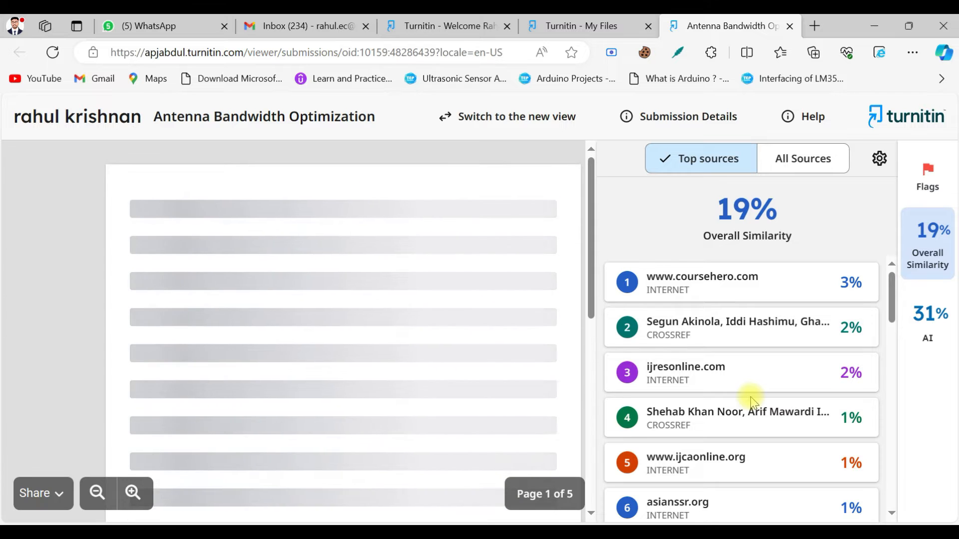
Step: Switch the report to the new view, then download and open its PDF pdf_4.pdf
{"action": "left_click", "coordinate": [527, 116]}
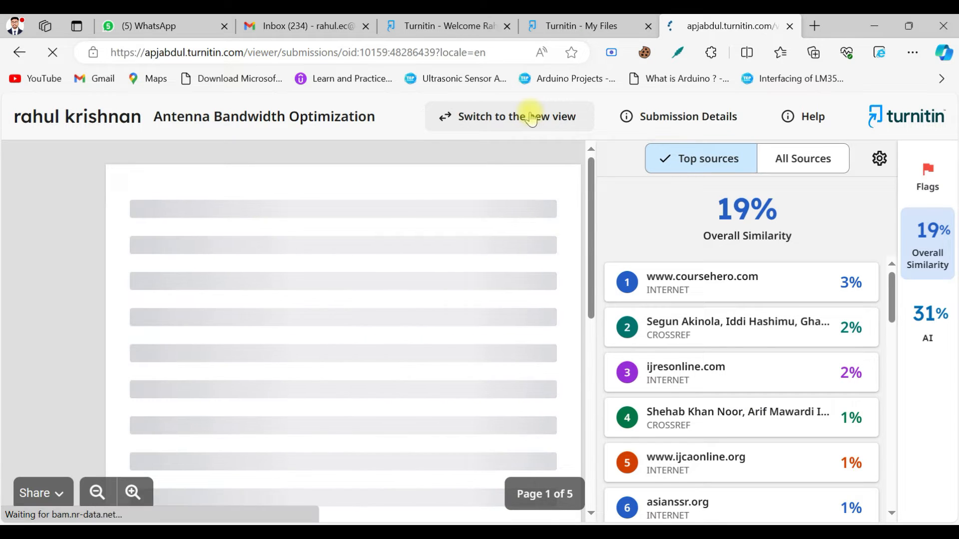
{"action": "left_click", "coordinate": [518, 117]}
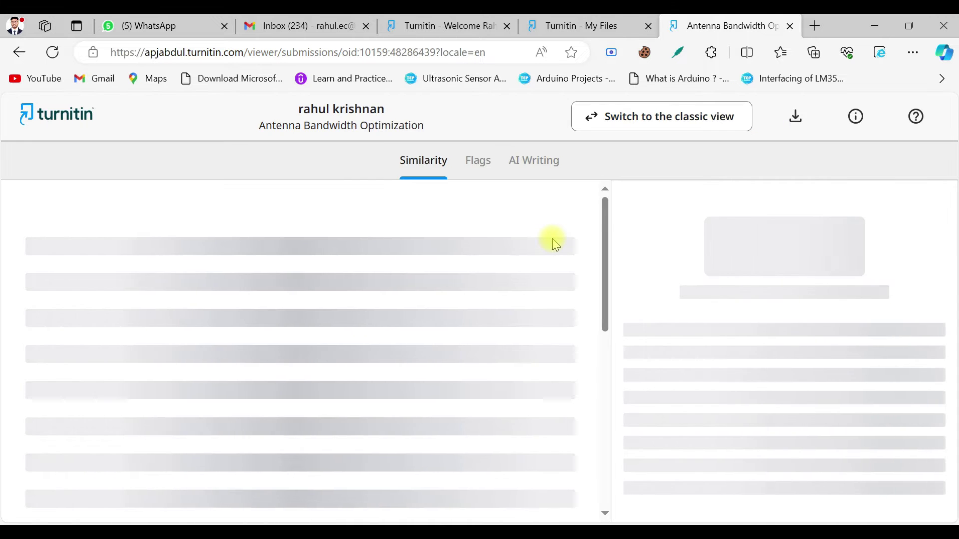
{"action": "left_click", "coordinate": [795, 116]}
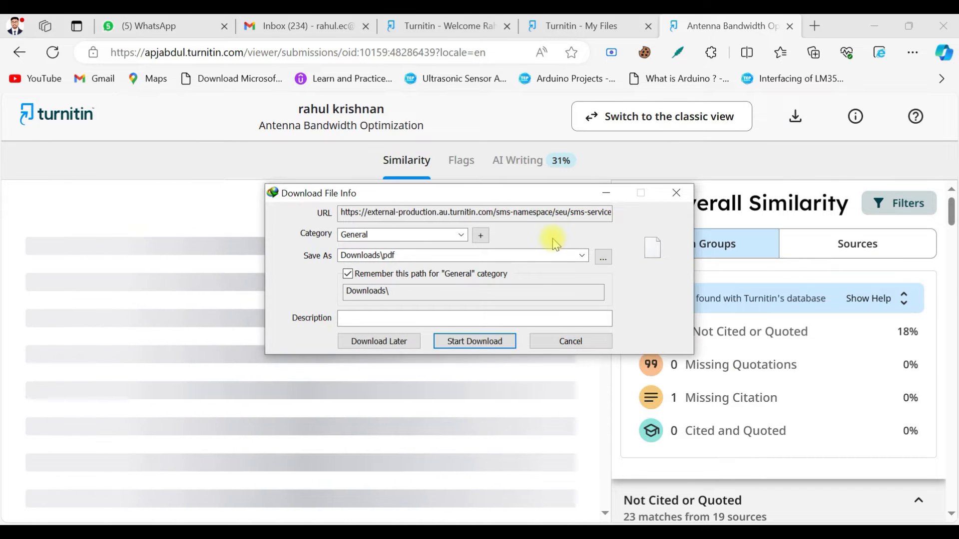
{"action": "left_click", "coordinate": [475, 341]}
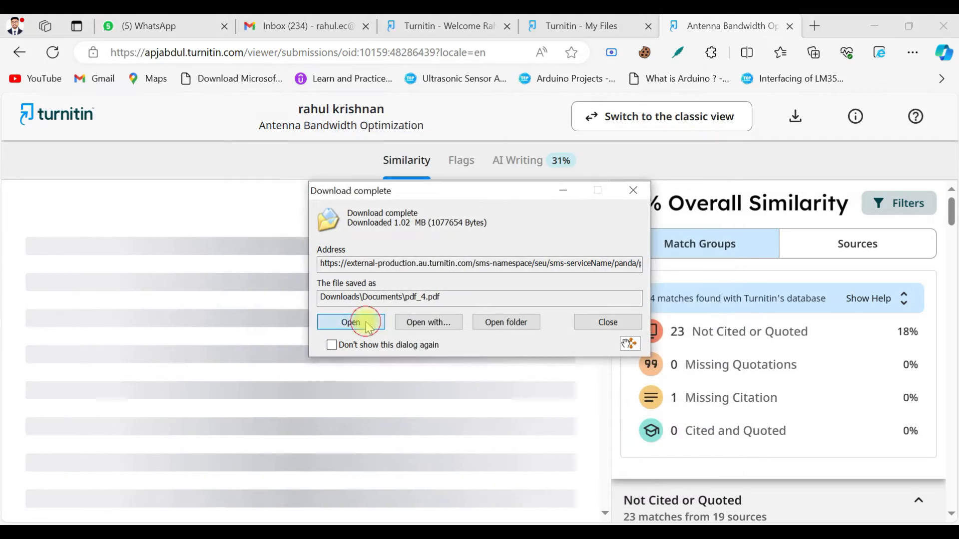
{"action": "left_click", "coordinate": [351, 322]}
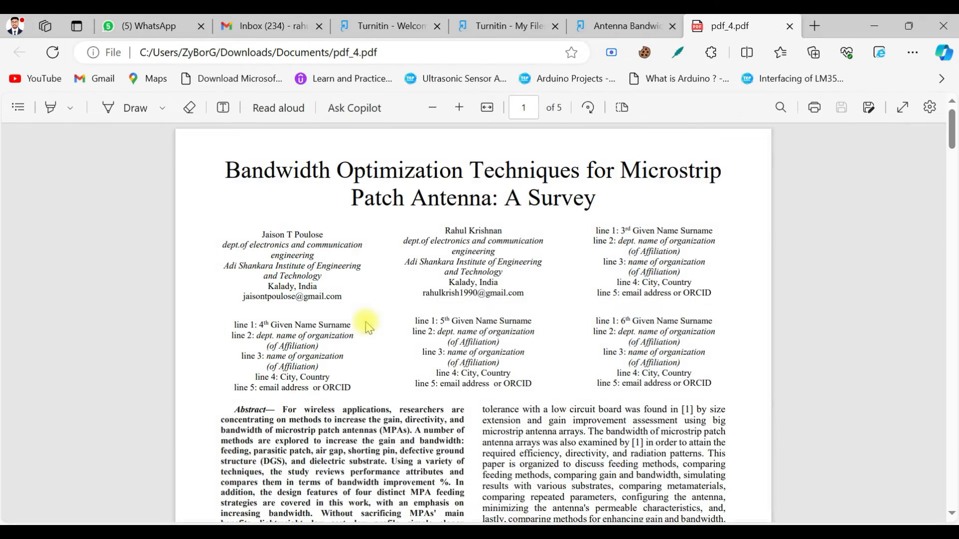
{"action": "scroll", "scroll_direction": "down", "scroll_amount": 3}
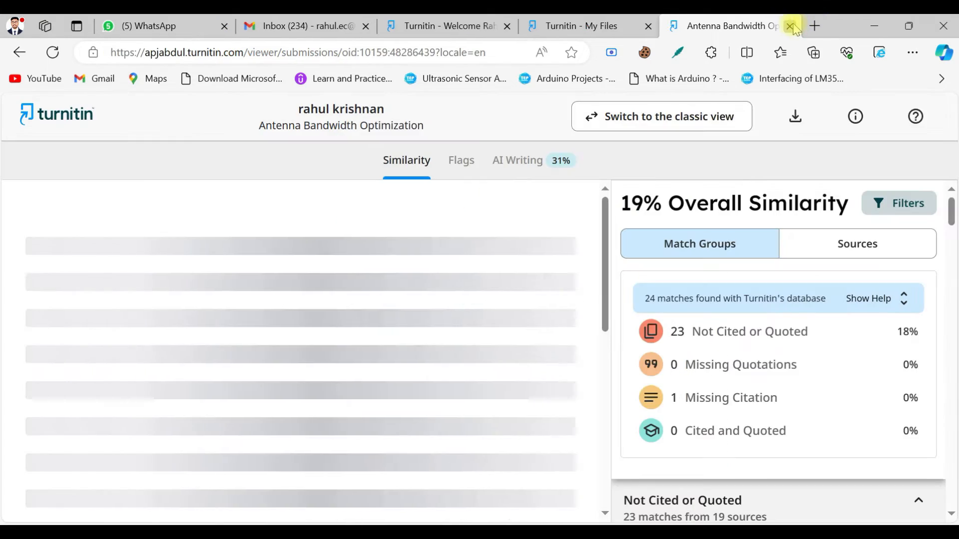
{"action": "mouse_move", "coordinate": [543, 364]}
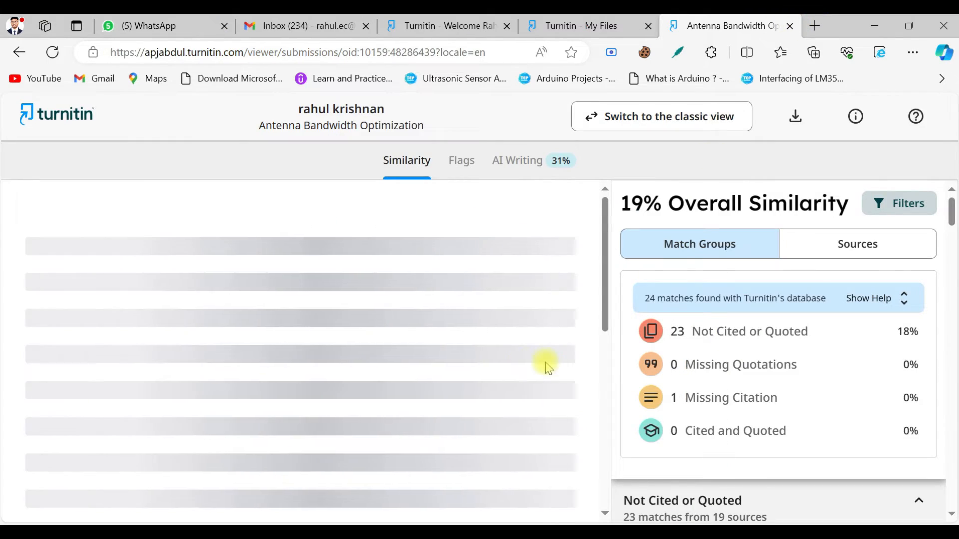
{"action": "mouse_move", "coordinate": [502, 217]}
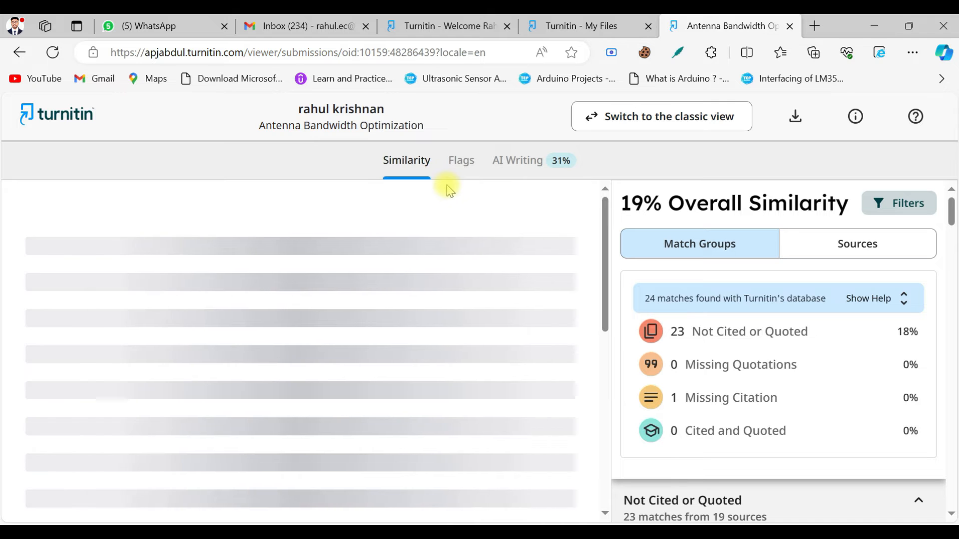
{"action": "mouse_move", "coordinate": [532, 225]}
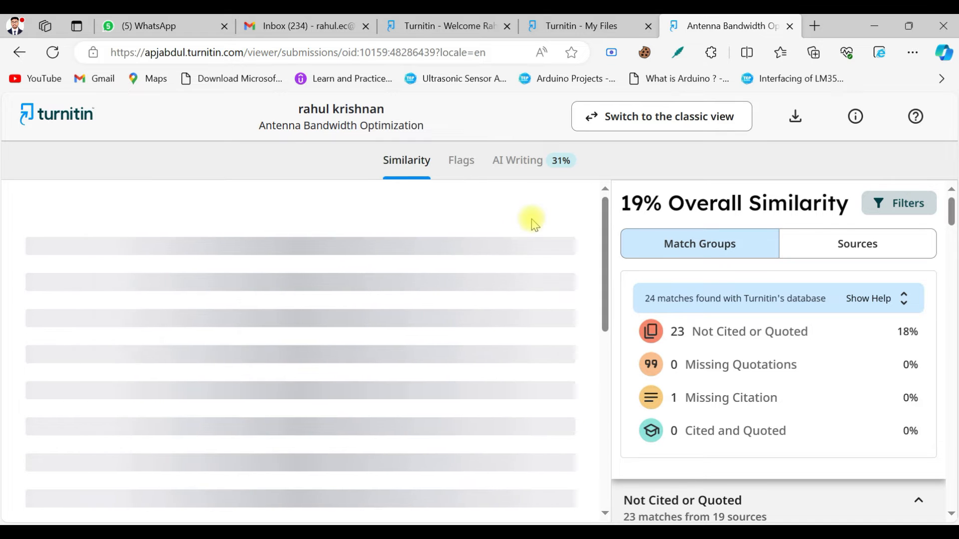
{"action": "mouse_move", "coordinate": [469, 199]}
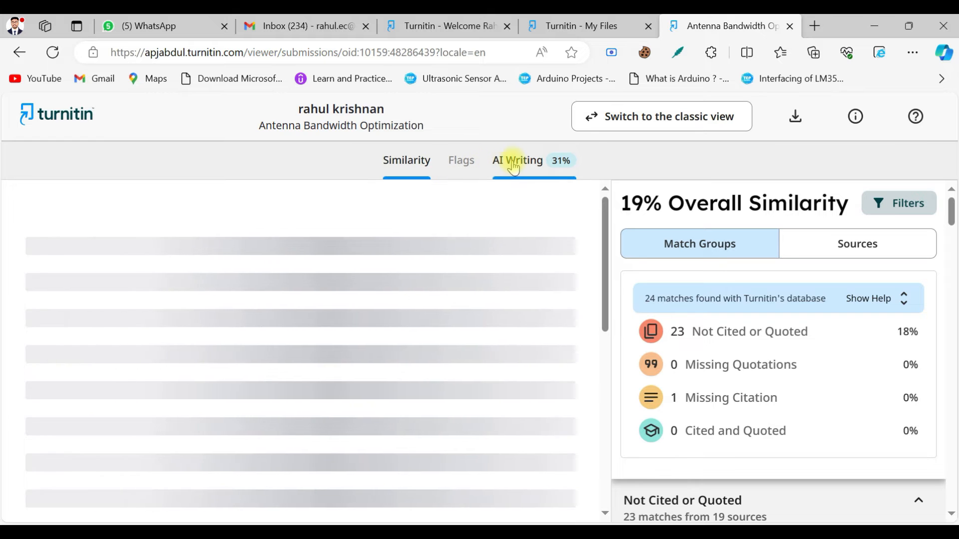
Step: Open the AI Writing panel showing 31% of qualifying text as AI-generated
{"action": "left_click", "coordinate": [518, 160]}
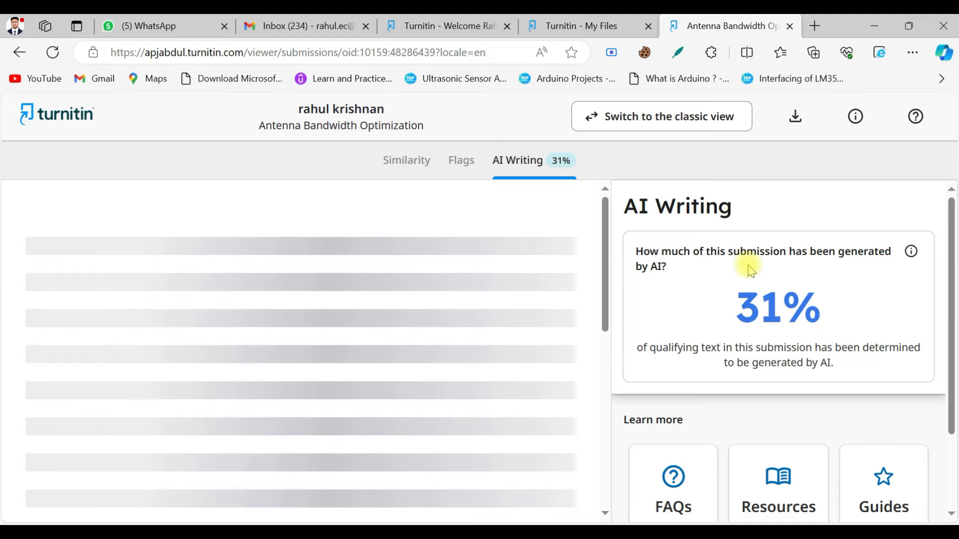
{"action": "mouse_move", "coordinate": [673, 269]}
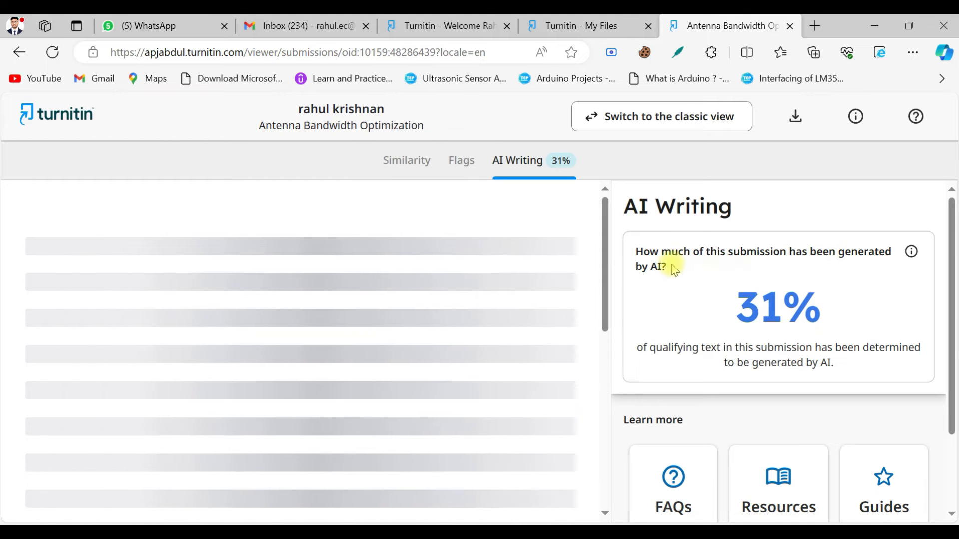
{"action": "mouse_move", "coordinate": [762, 322]}
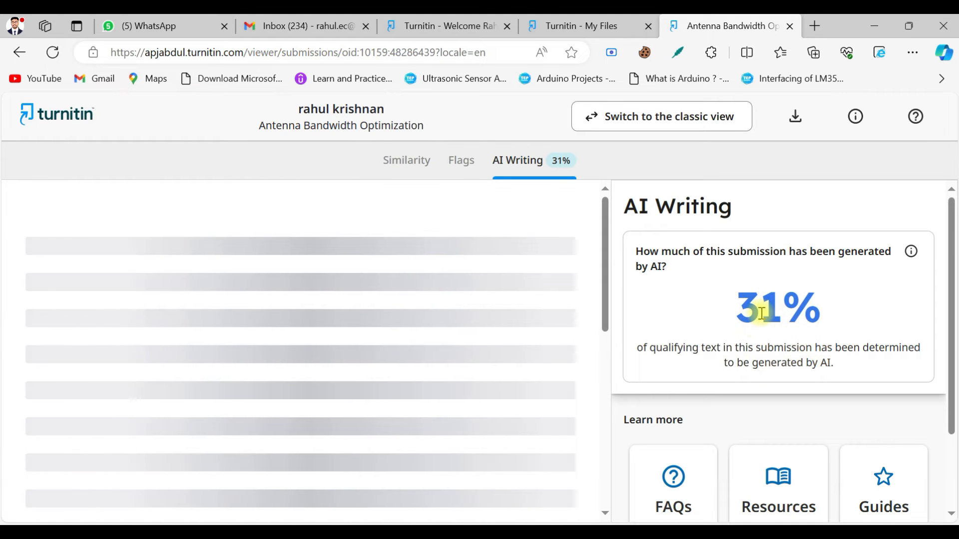
{"action": "mouse_move", "coordinate": [743, 314]}
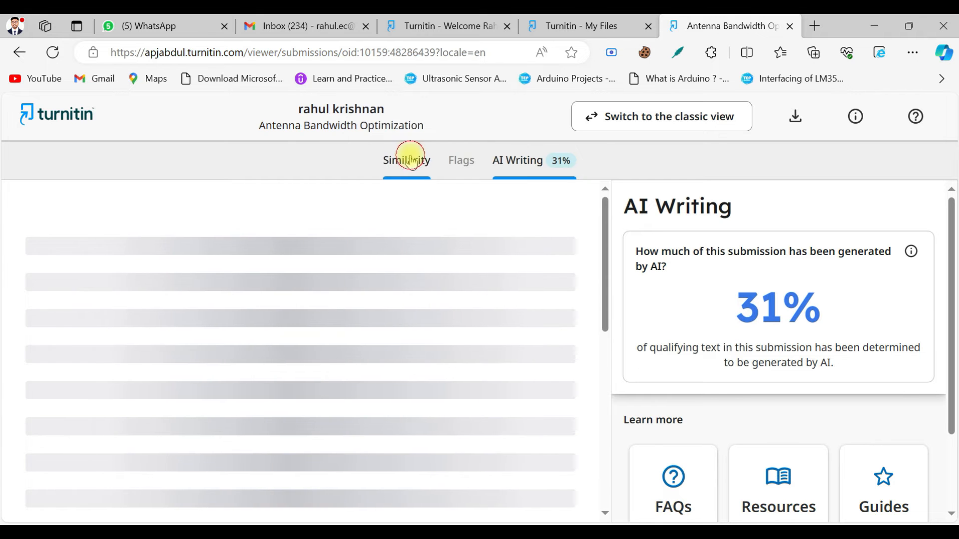
Step: Return to Similarity matches, attempt the AI Writing Report download, and dismiss the failure
{"action": "left_click", "coordinate": [406, 161]}
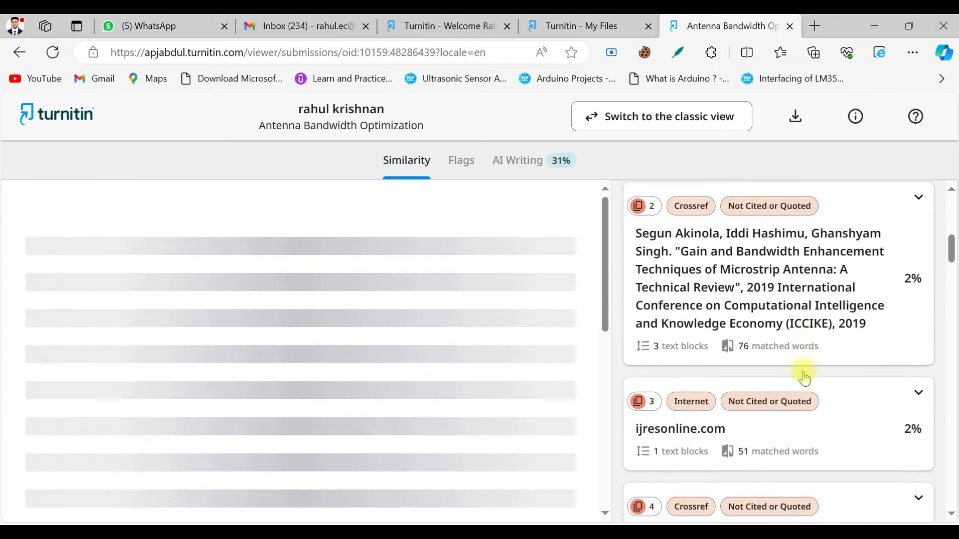
{"action": "scroll", "scroll_direction": "down", "scroll_amount": 3}
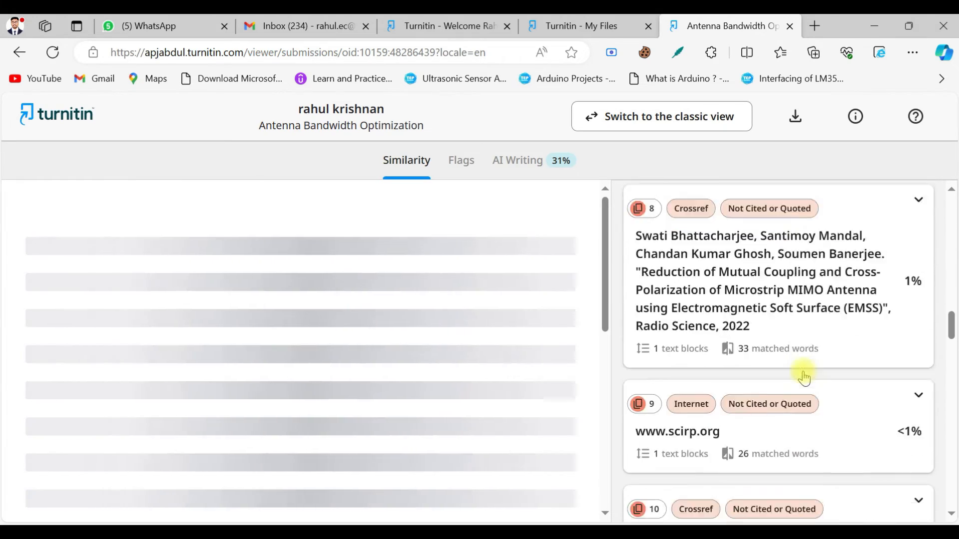
{"action": "scroll", "scroll_direction": "down", "scroll_amount": 3}
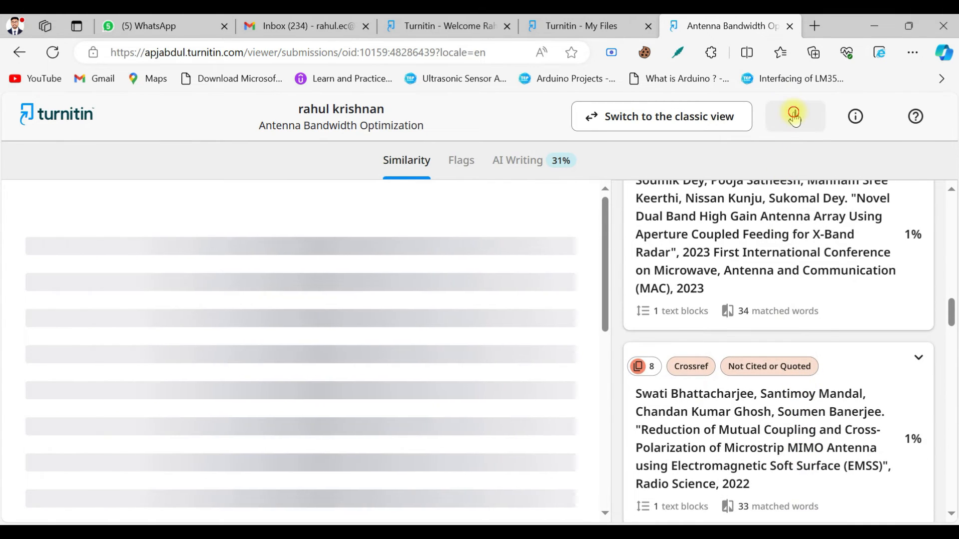
{"action": "left_click", "coordinate": [794, 116]}
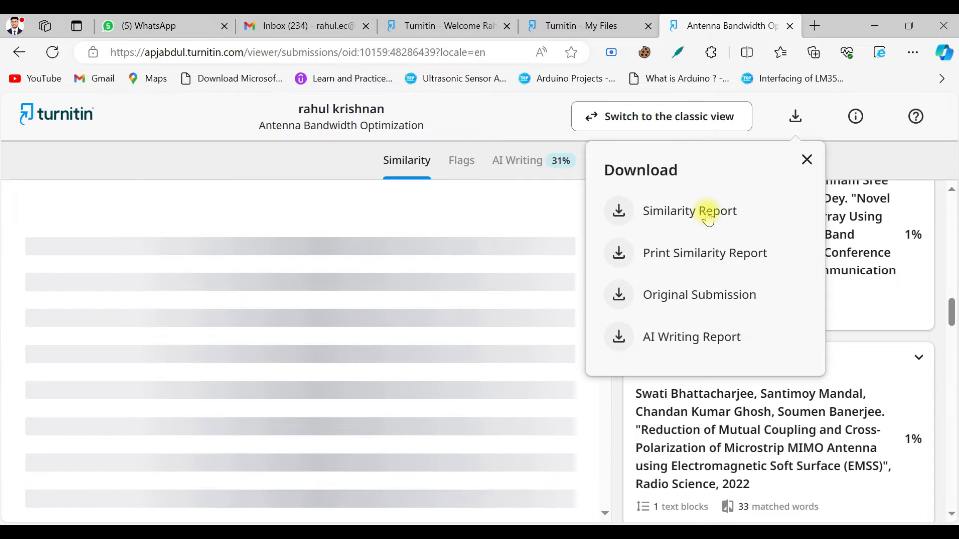
{"action": "mouse_move", "coordinate": [678, 341]}
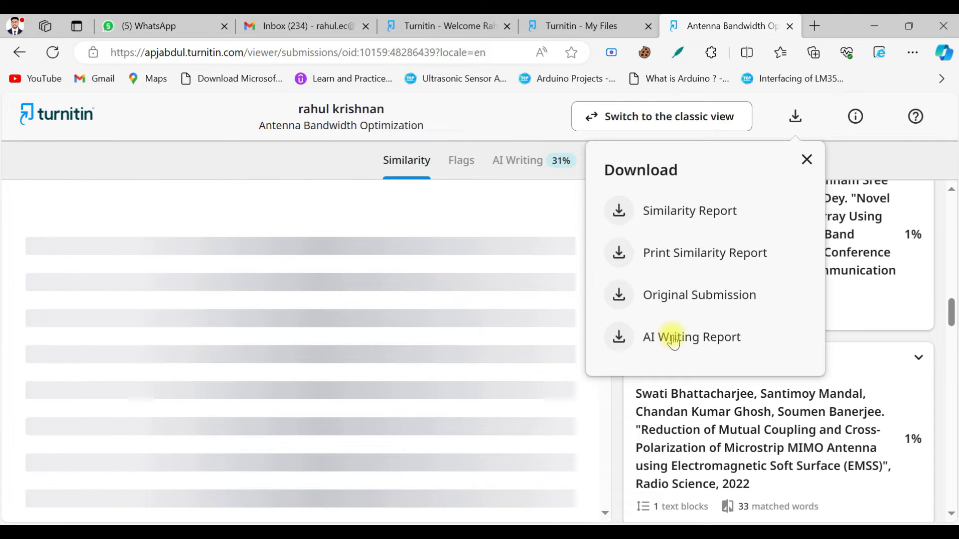
{"action": "left_click", "coordinate": [690, 211]}
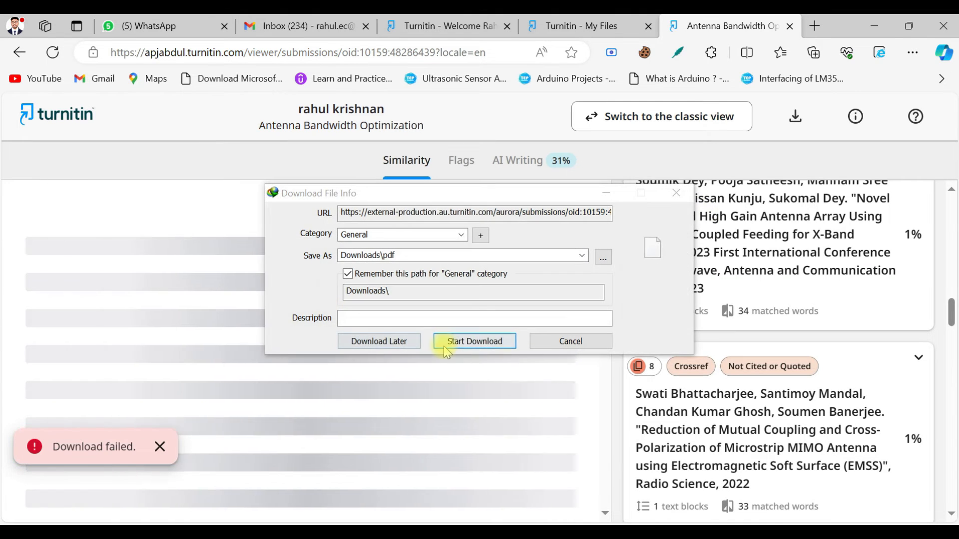
{"action": "mouse_move", "coordinate": [538, 348]}
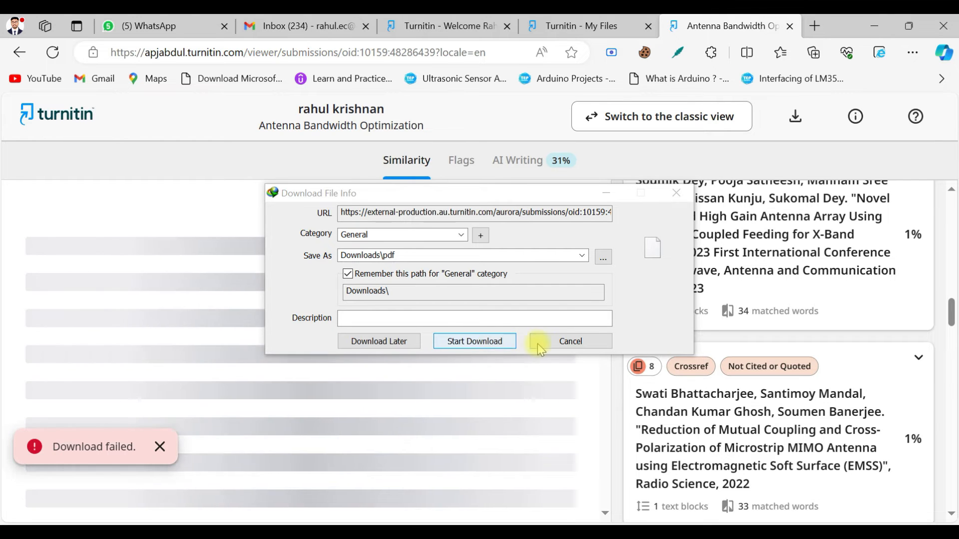
{"action": "left_click", "coordinate": [570, 341]}
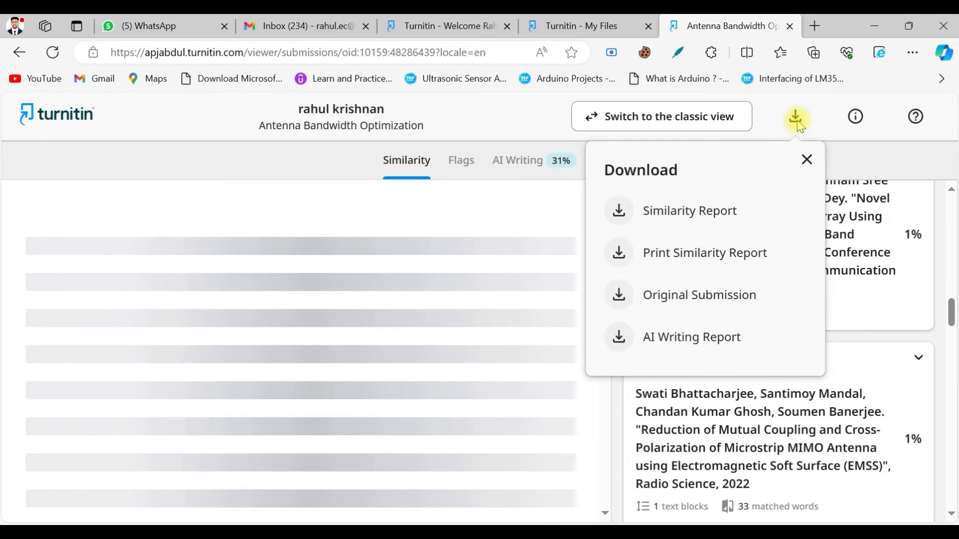
Step: Download the AI Writing Report PDF (BandwidthOptimization-pub.pdf) to Documents and open it
{"action": "left_click", "coordinate": [689, 211]}
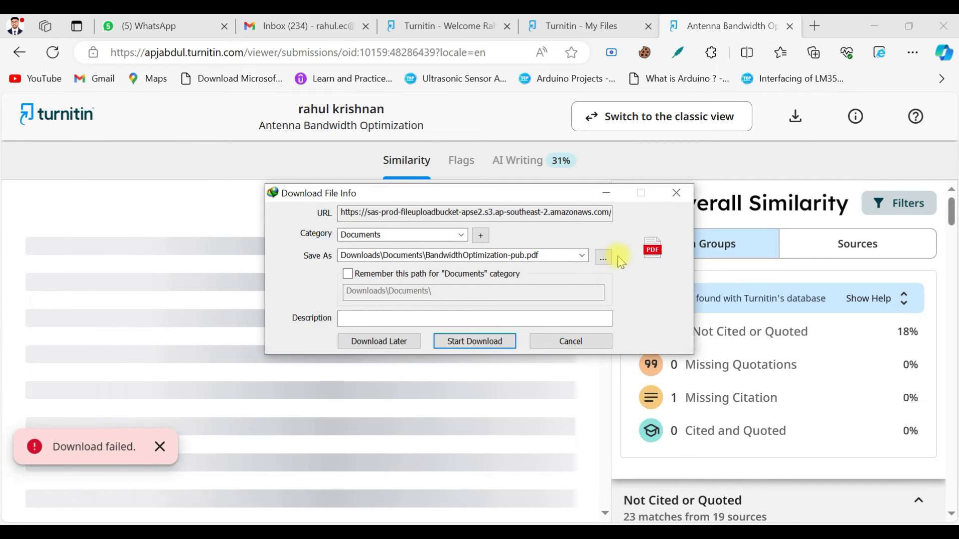
{"action": "left_click", "coordinate": [474, 341]}
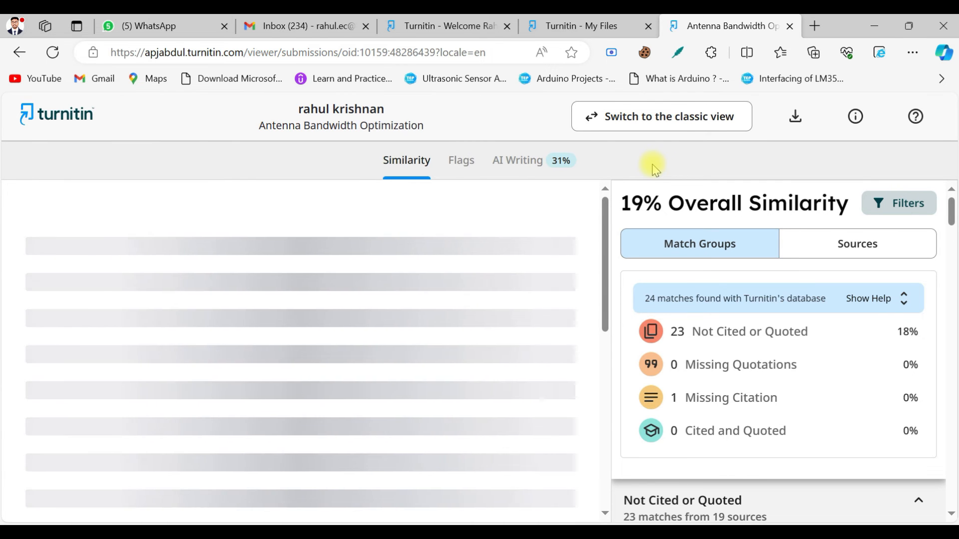
{"action": "left_click", "coordinate": [795, 116]}
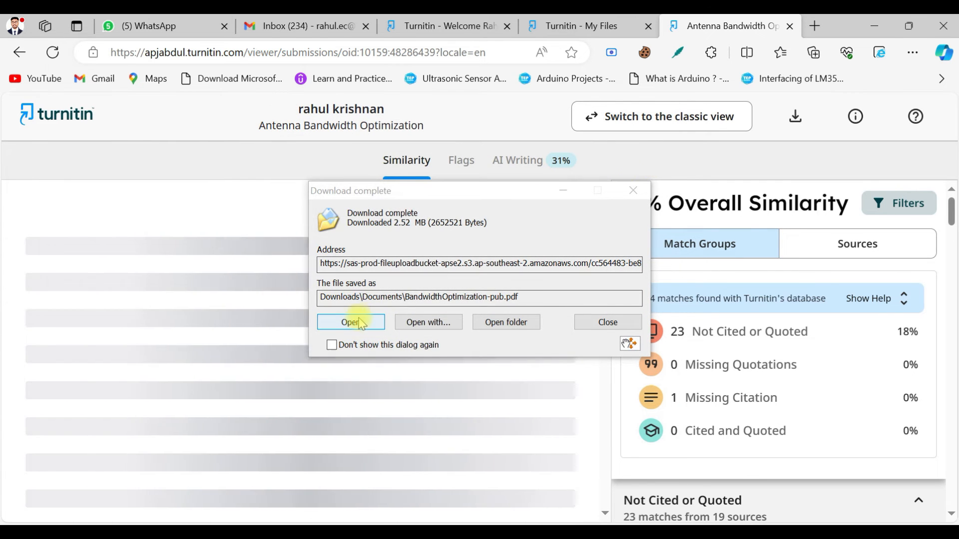
{"action": "left_click", "coordinate": [350, 322]}
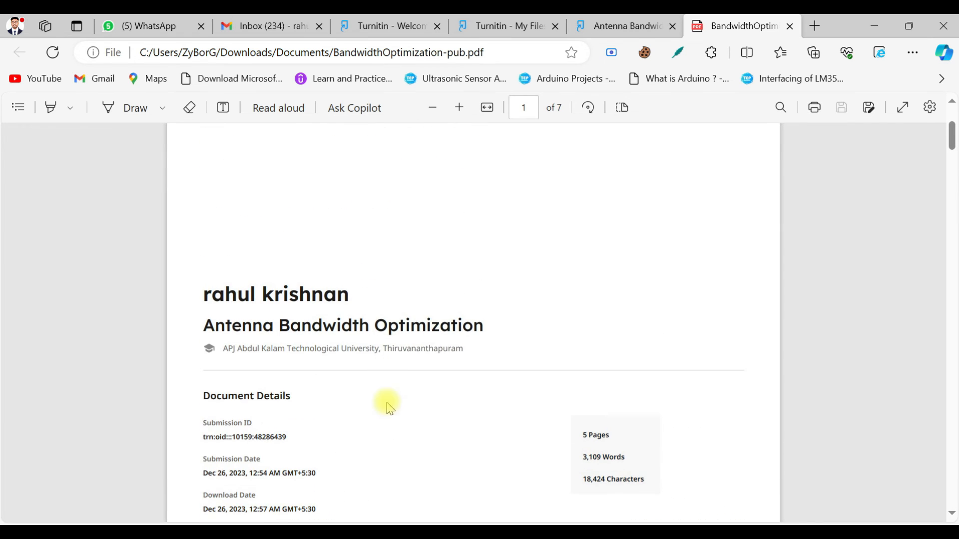
{"action": "mouse_move", "coordinate": [383, 356]}
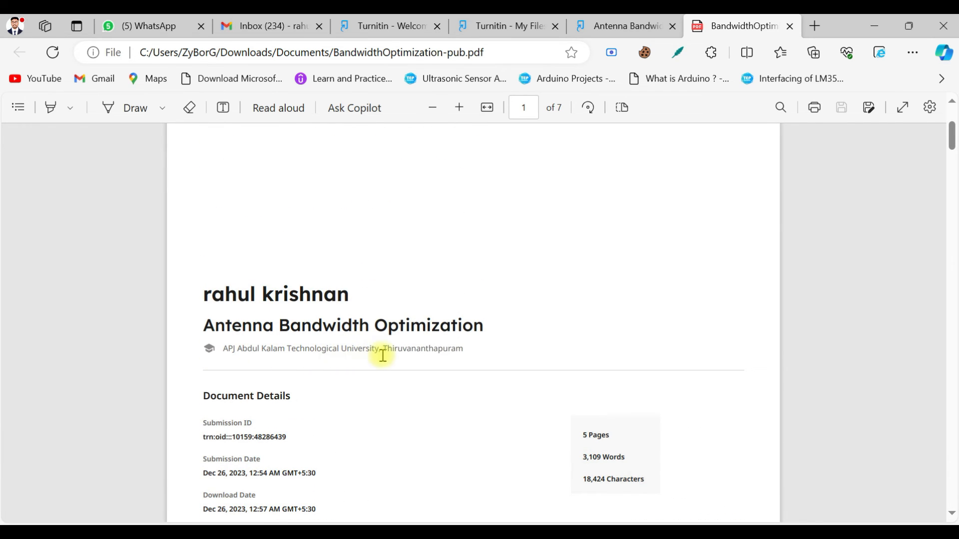
{"action": "scroll", "scroll_direction": "down", "scroll_amount": 3}
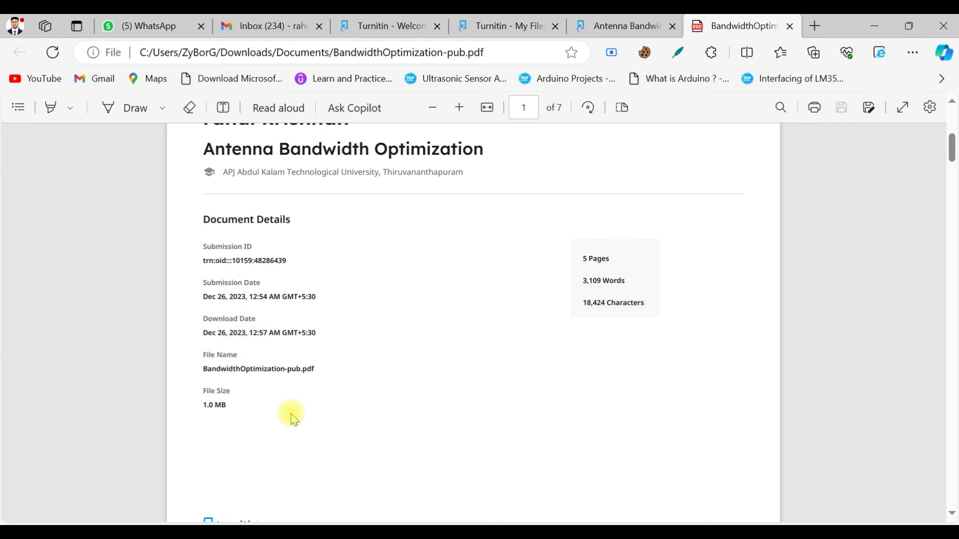
{"action": "scroll", "scroll_direction": "down", "scroll_amount": 3}
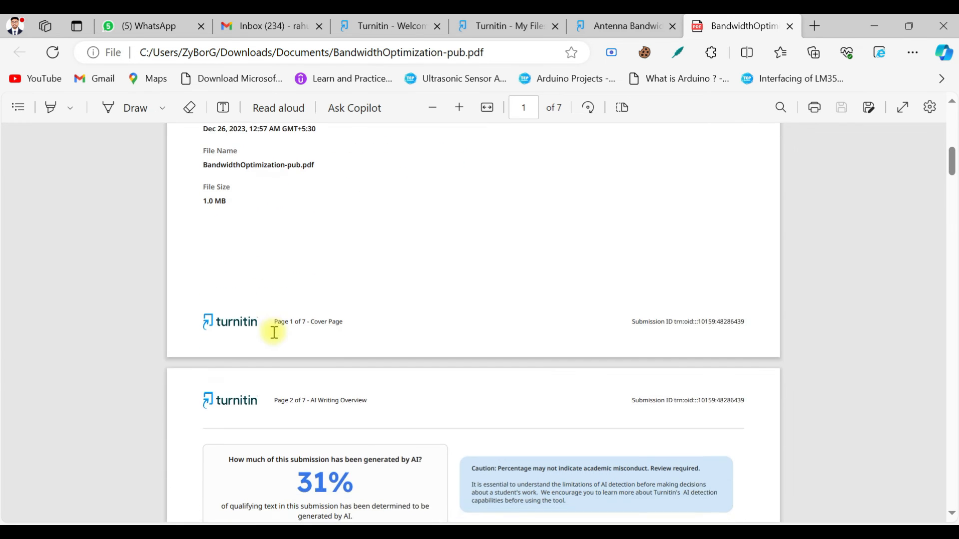
{"action": "scroll", "scroll_direction": "down", "scroll_amount": 3}
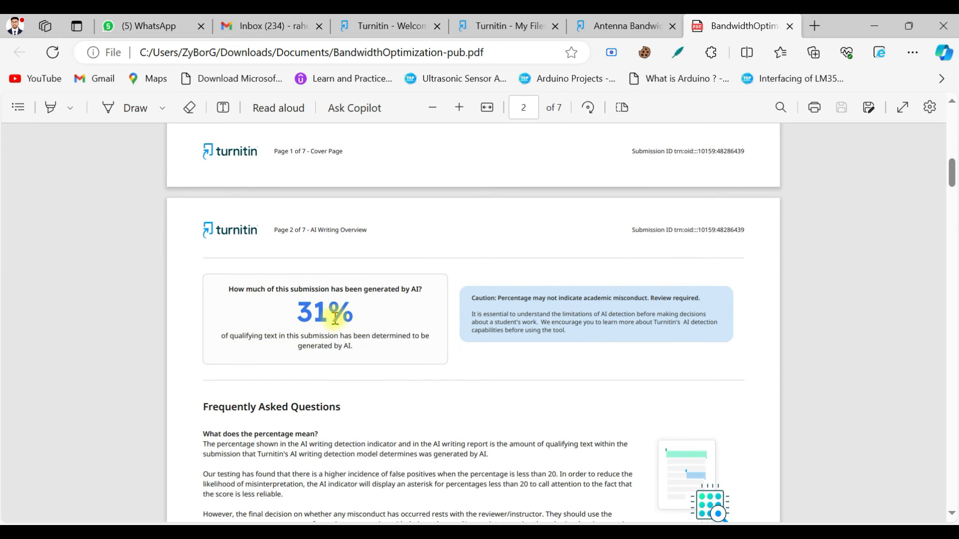
{"action": "mouse_move", "coordinate": [357, 388]}
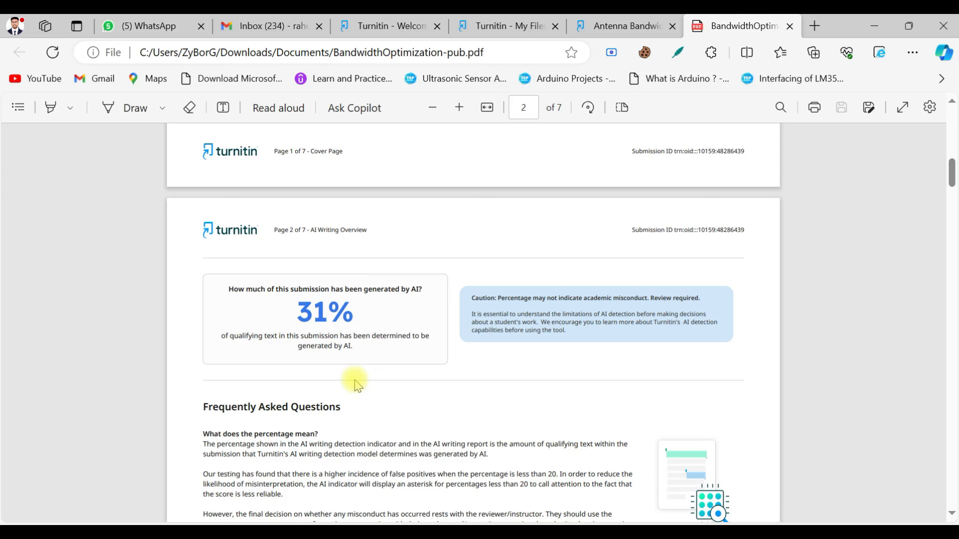
{"action": "scroll", "scroll_direction": "down", "scroll_amount": 3}
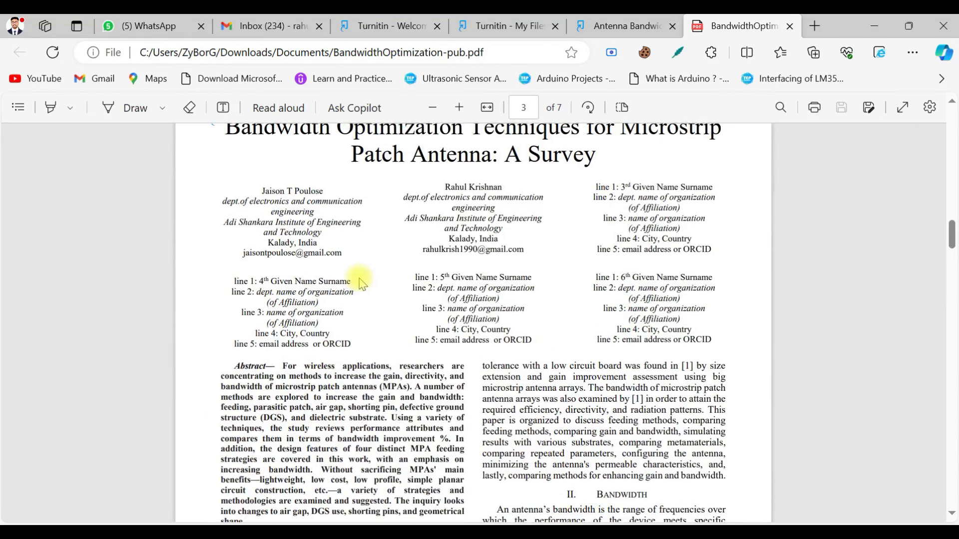
{"action": "scroll", "scroll_direction": "down", "scroll_amount": 3}
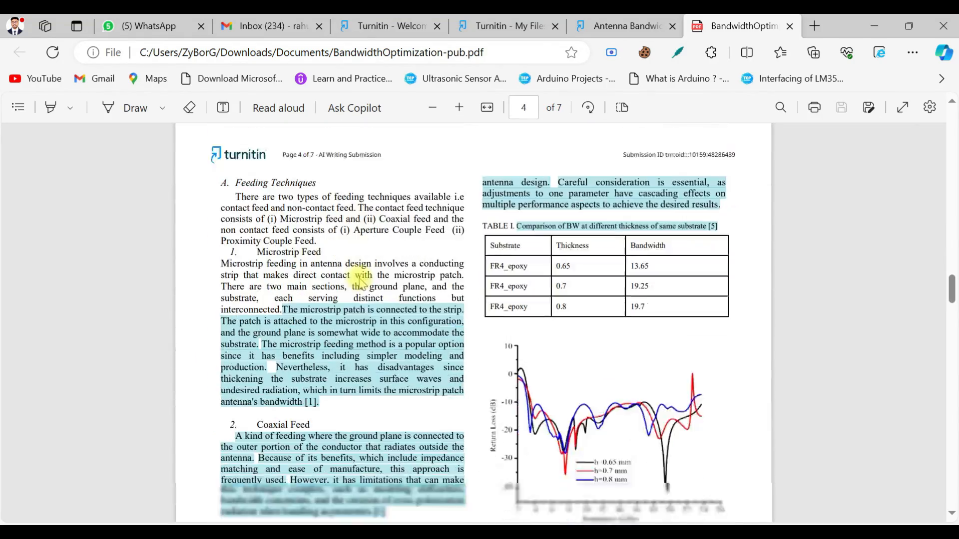
{"action": "scroll", "scroll_direction": "down", "scroll_amount": 3}
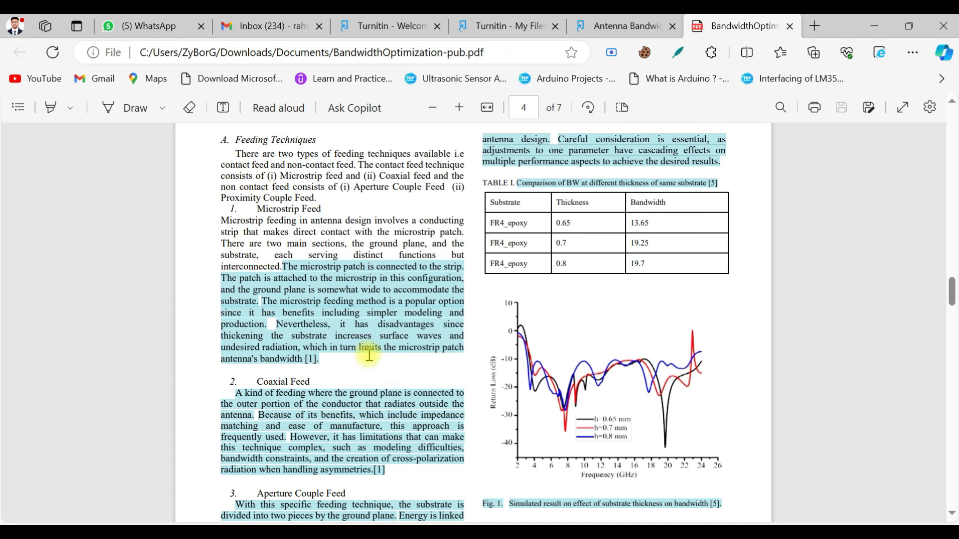
{"action": "mouse_move", "coordinate": [444, 416]}
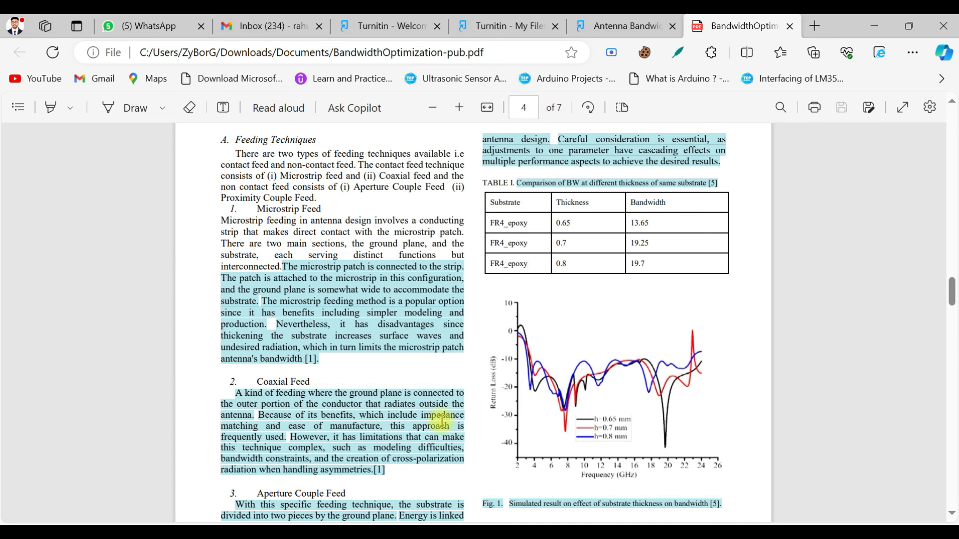
{"action": "scroll", "scroll_direction": "down", "scroll_amount": 3}
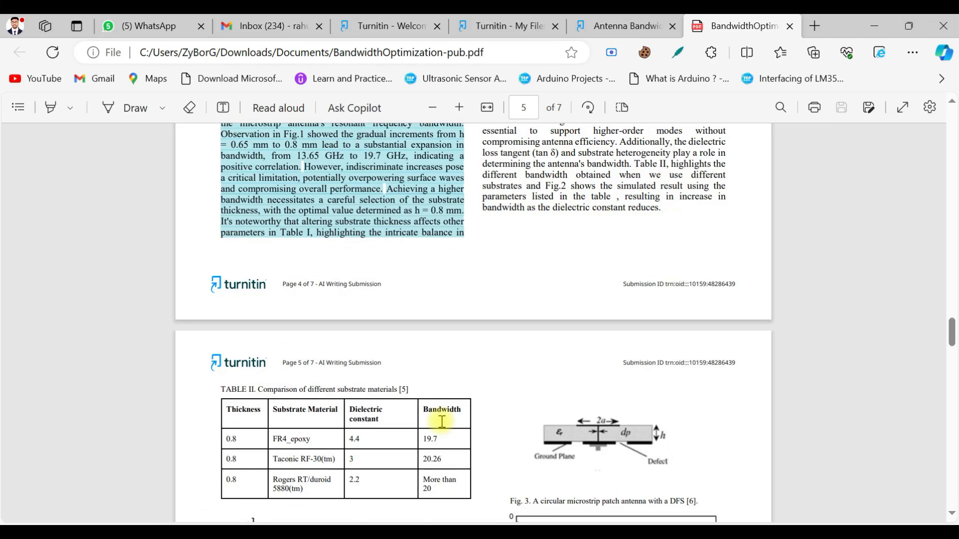
{"action": "scroll", "scroll_direction": "down", "scroll_amount": 3}
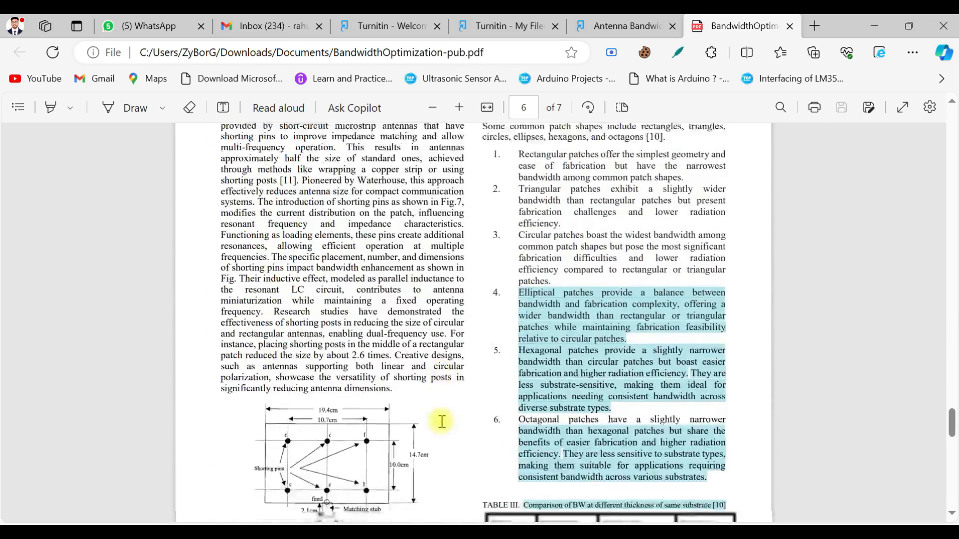
{"action": "scroll", "scroll_direction": "down", "scroll_amount": 3}
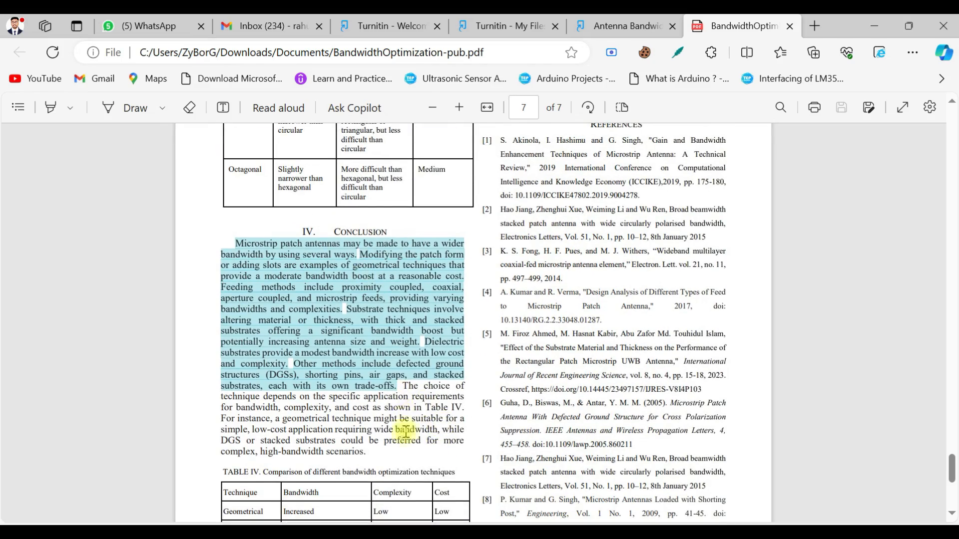
{"action": "scroll", "scroll_direction": "down", "scroll_amount": 3}
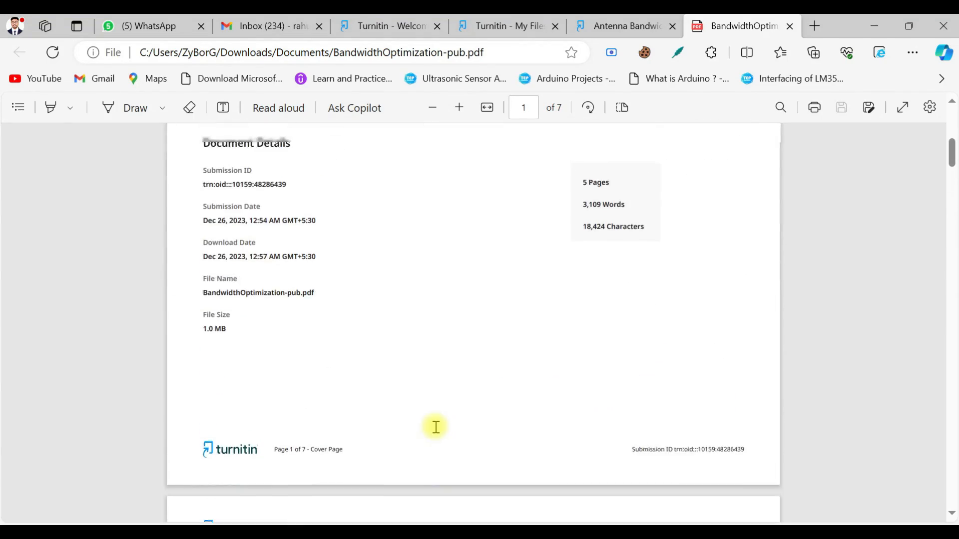
Step: Scroll the Antenna Bandwidth Optimization report showing 19% similarity and 24 matches
{"action": "scroll", "scroll_direction": "down", "scroll_amount": 3}
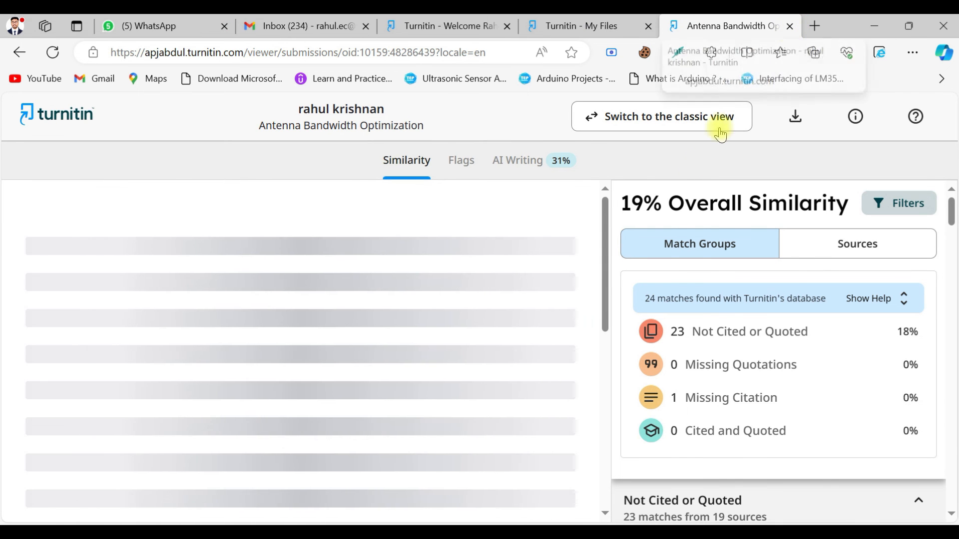
{"action": "mouse_move", "coordinate": [669, 229]}
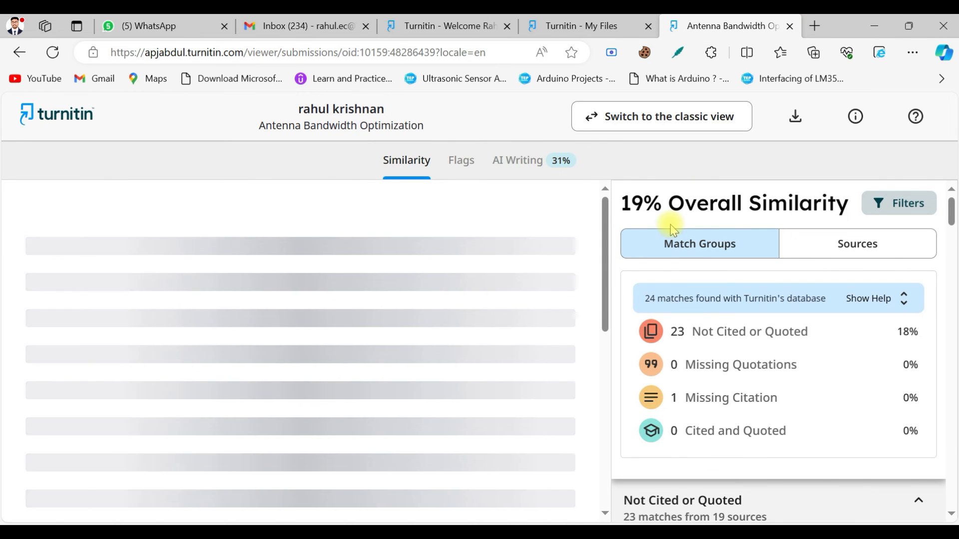